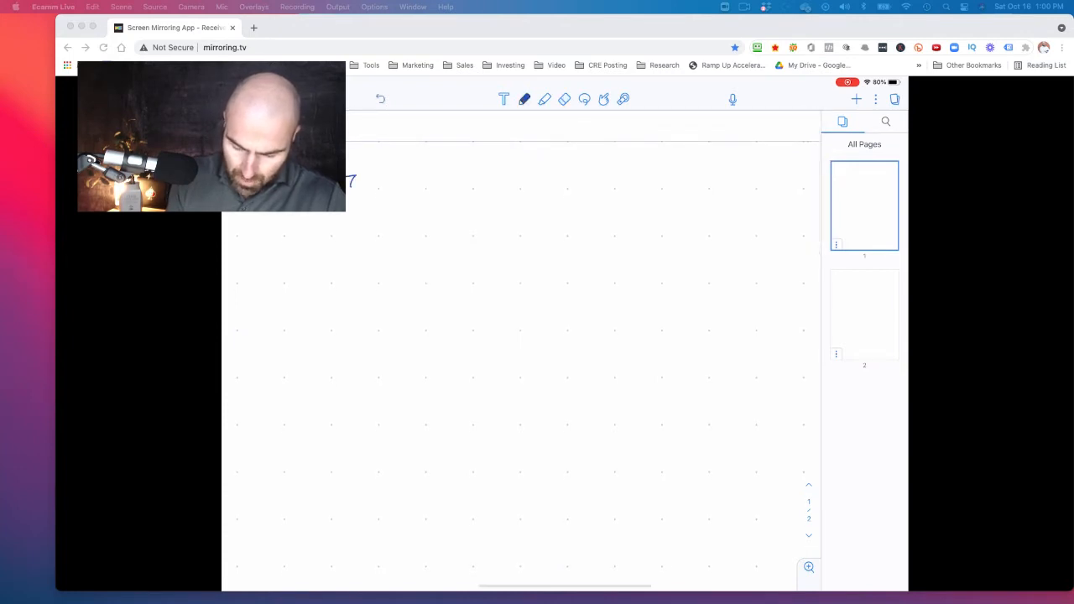
Finish the blue 'Time:' heading and switch the pen to magenta for the list
left_click_drag(349, 183, 383, 183)
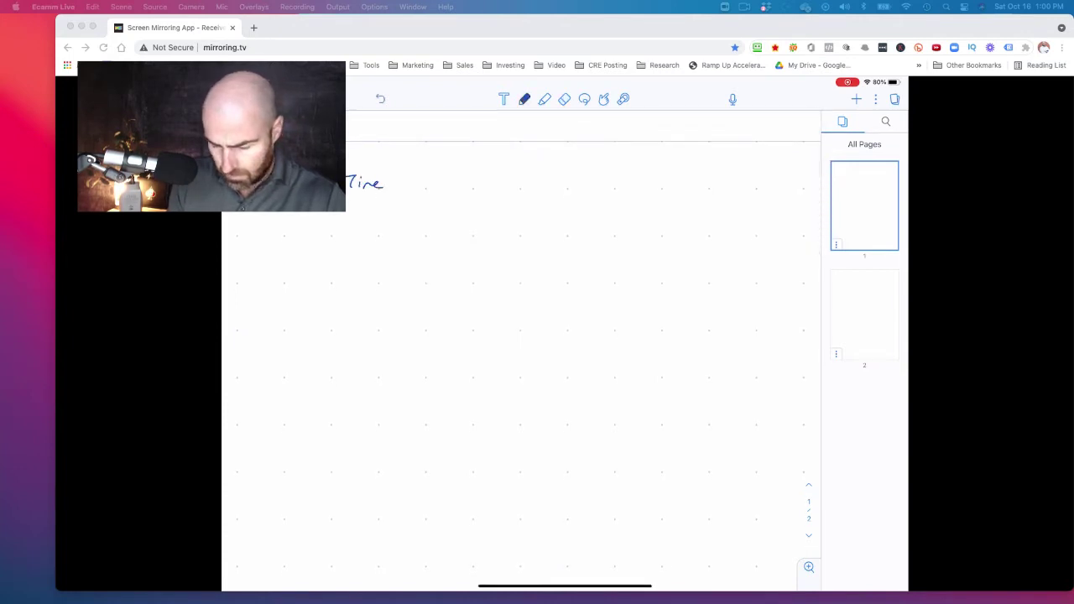
left_click_drag(390, 183, 409, 183)
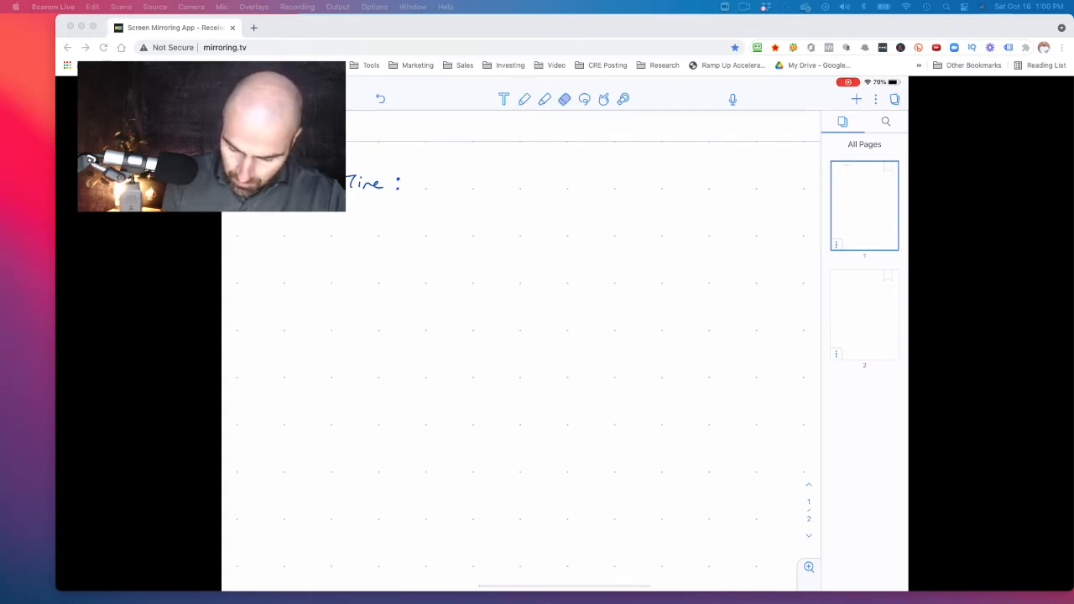
left_click(524, 99)
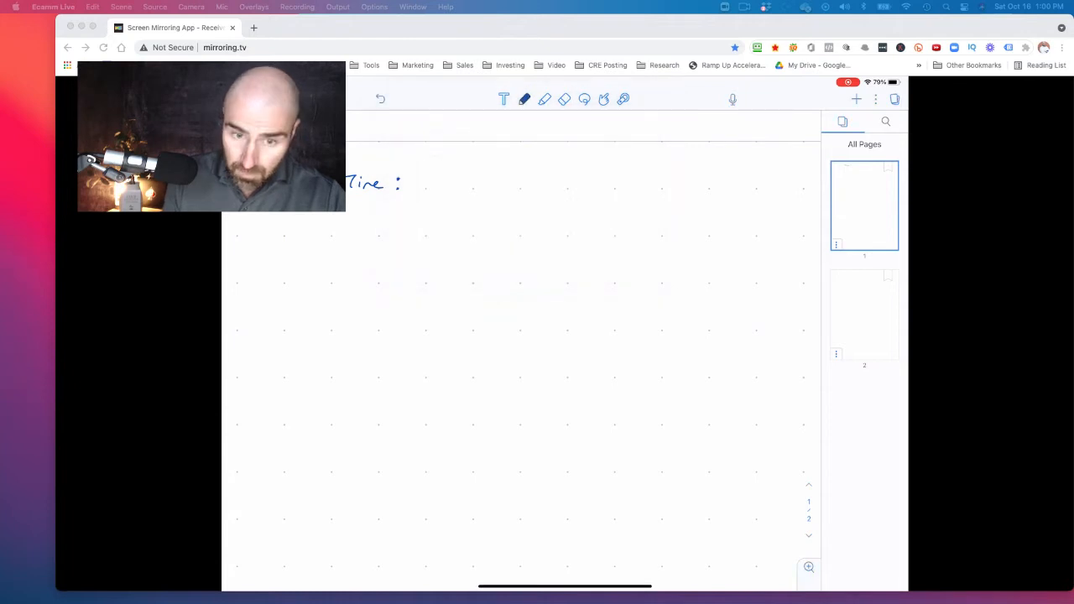
left_click(524, 99)
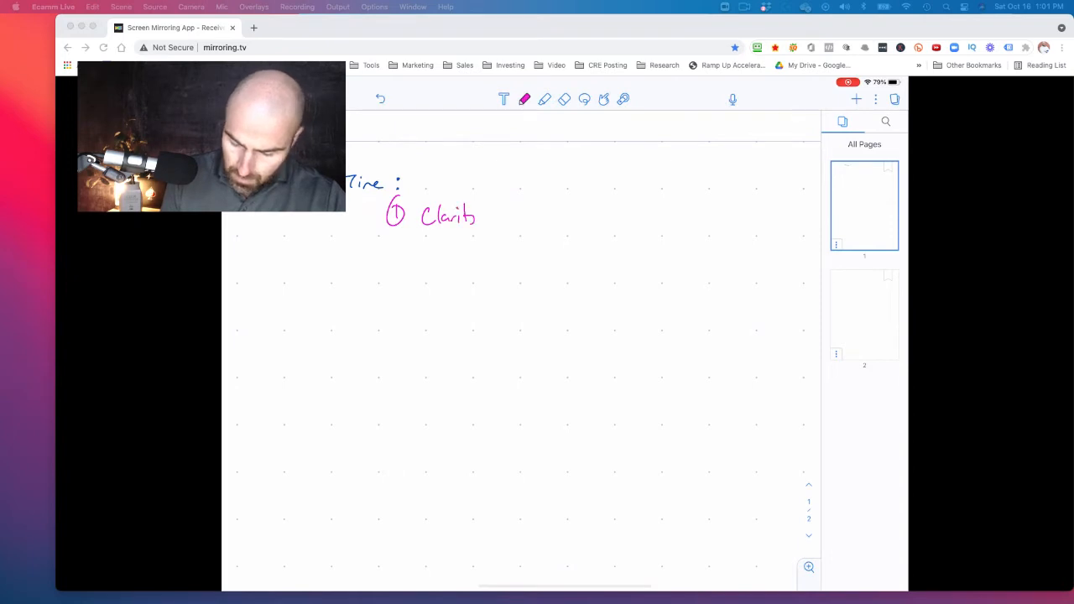
Handwrite items 1 Clarity → what & why and 2 Needle Movers → Truth & Focused
left_click_drag(483, 216, 537, 215)
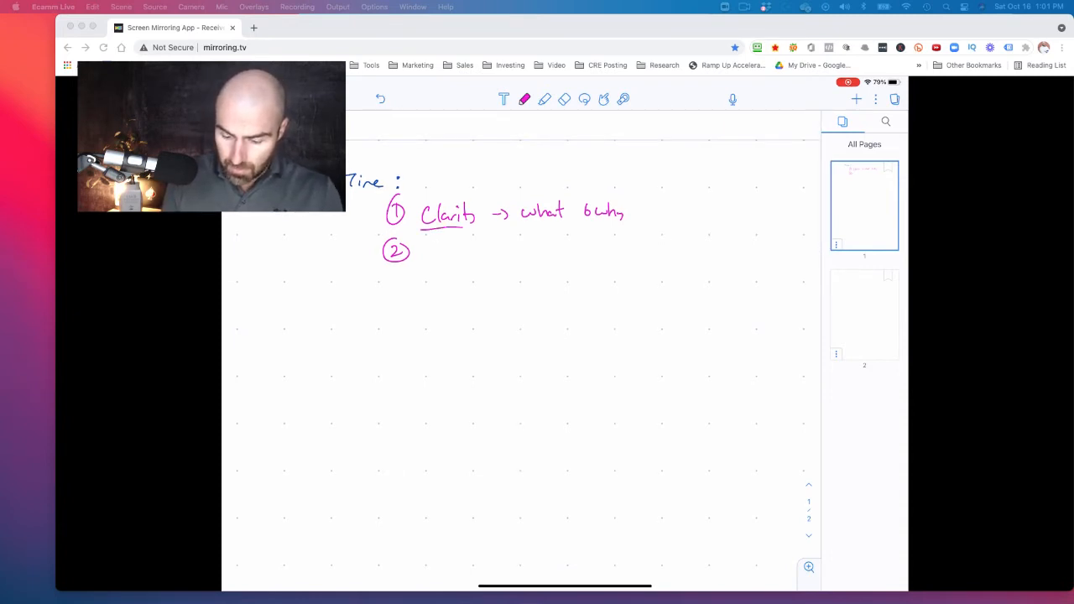
left_click_drag(428, 255, 487, 255)
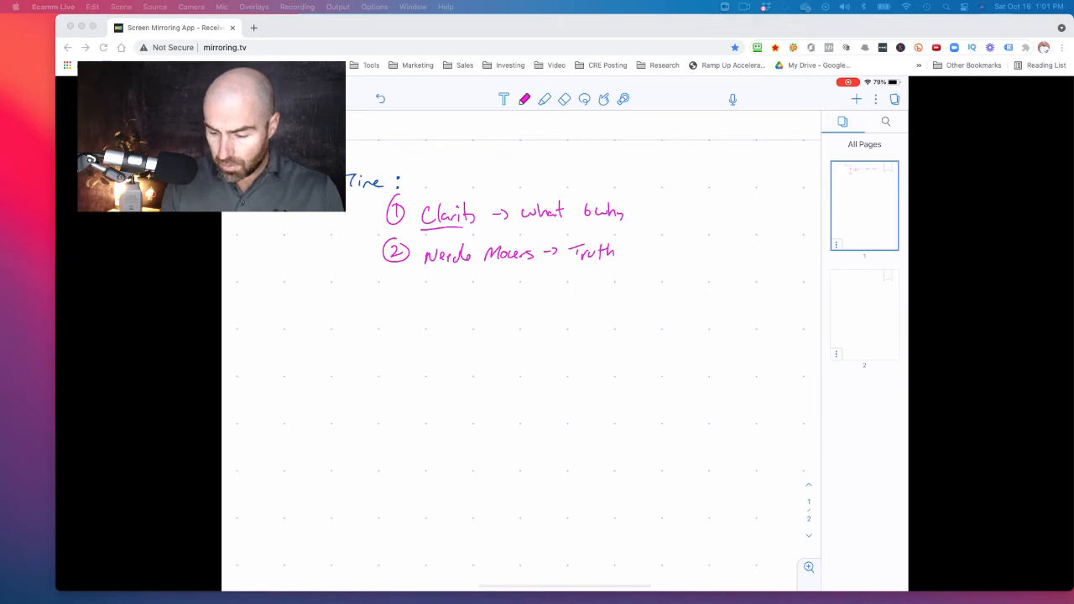
left_click_drag(624, 250, 684, 250)
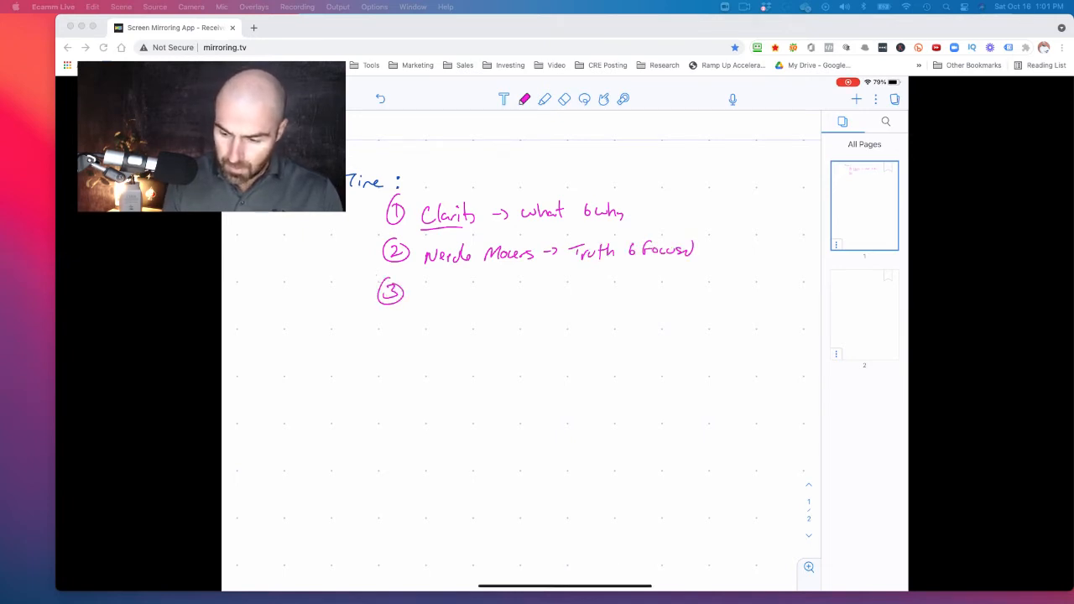
Handwrite the third item, Containers / Buckets
left_click_drag(416, 296, 470, 302)
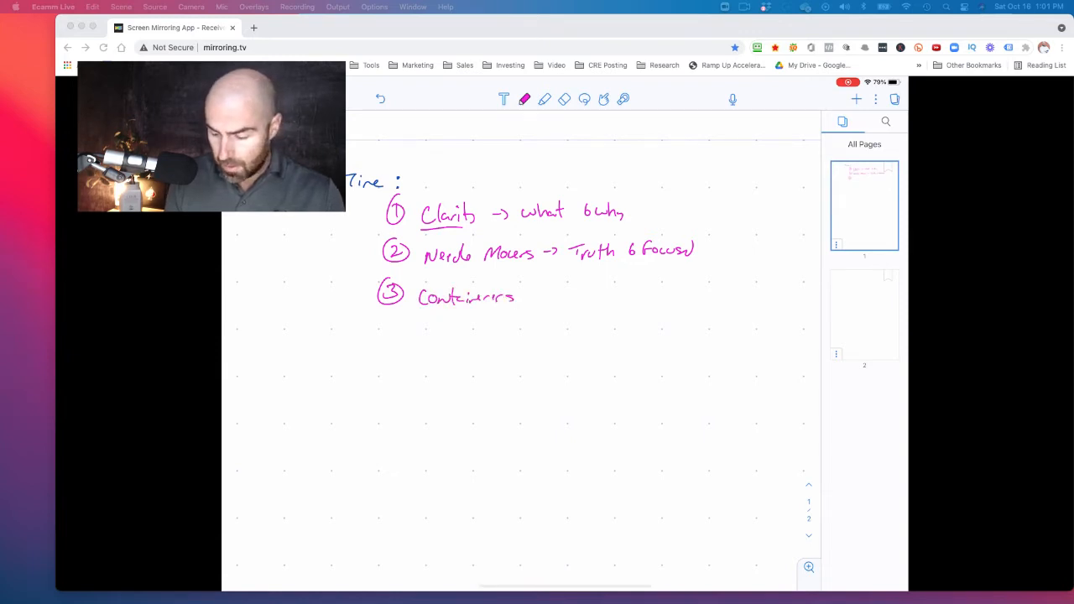
left_click_drag(530, 298, 600, 294)
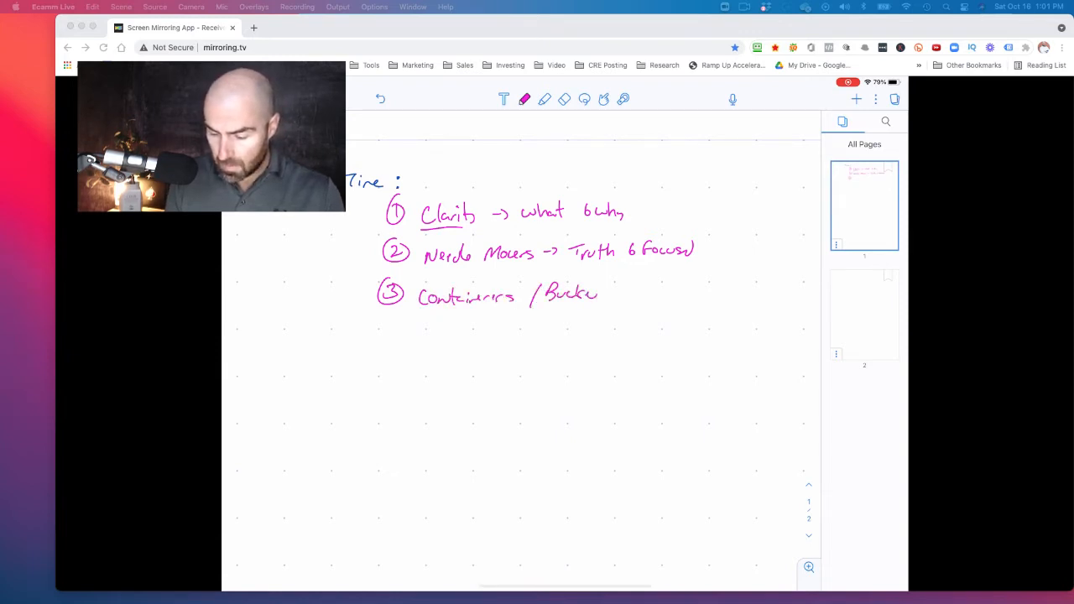
left_click_drag(579, 294, 613, 294)
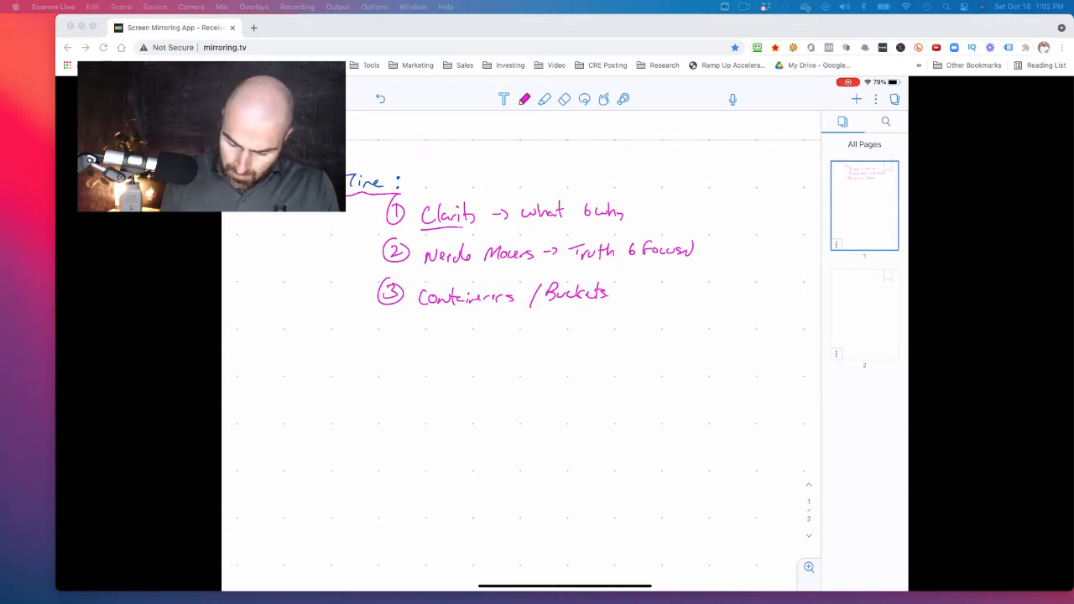
Draw an equals-style mark beneath the Containers / Buckets item
left_click_drag(386, 327, 403, 344)
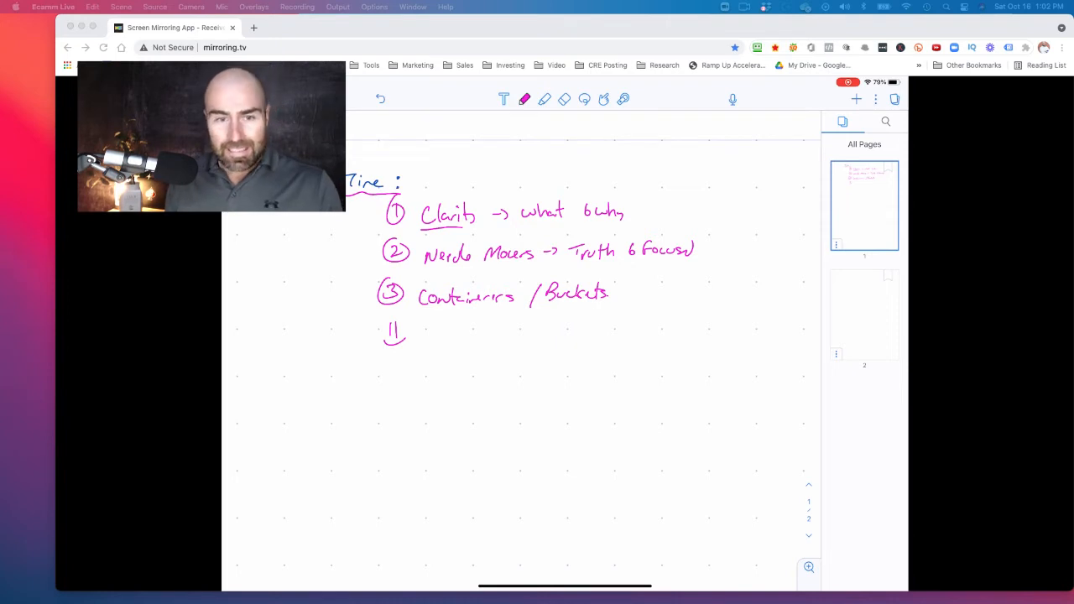
Handwrite '5 projects' below the list and underline it
scroll("up", 3)
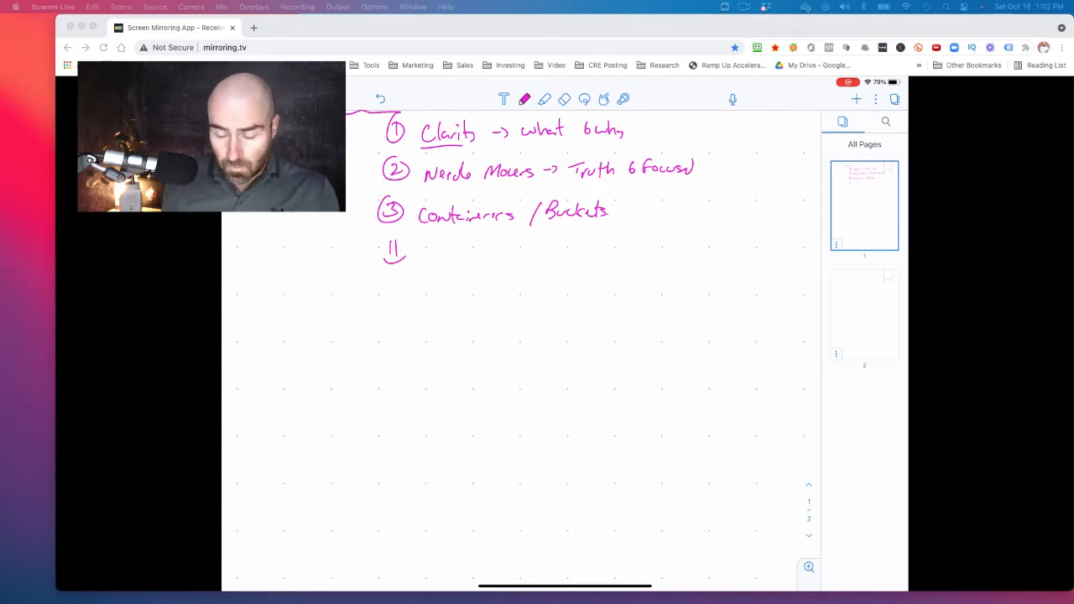
left_click_drag(368, 292, 389, 316)
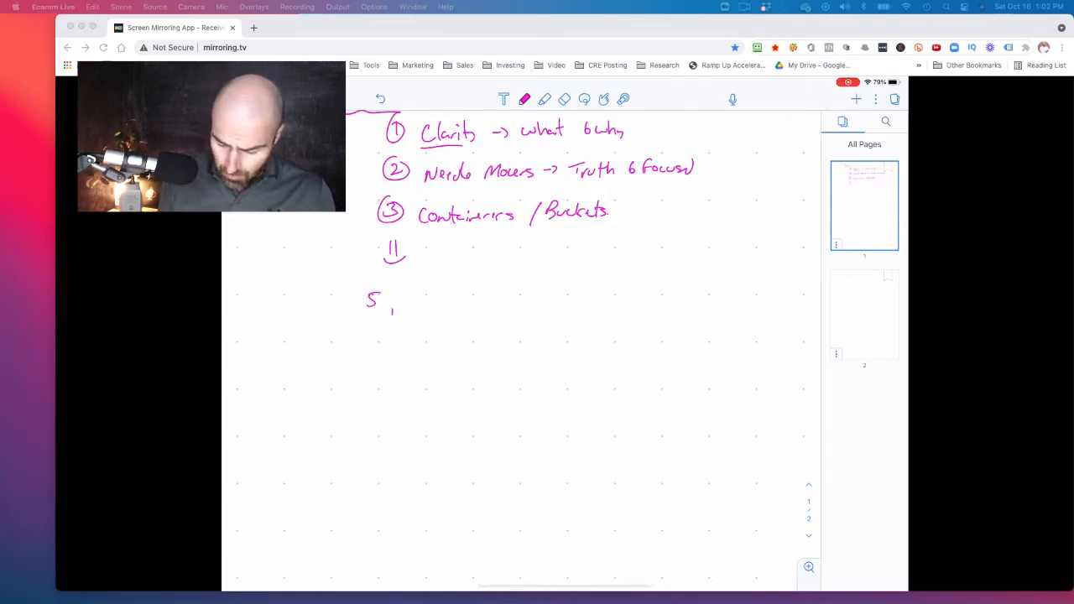
left_click_drag(390, 301, 445, 301)
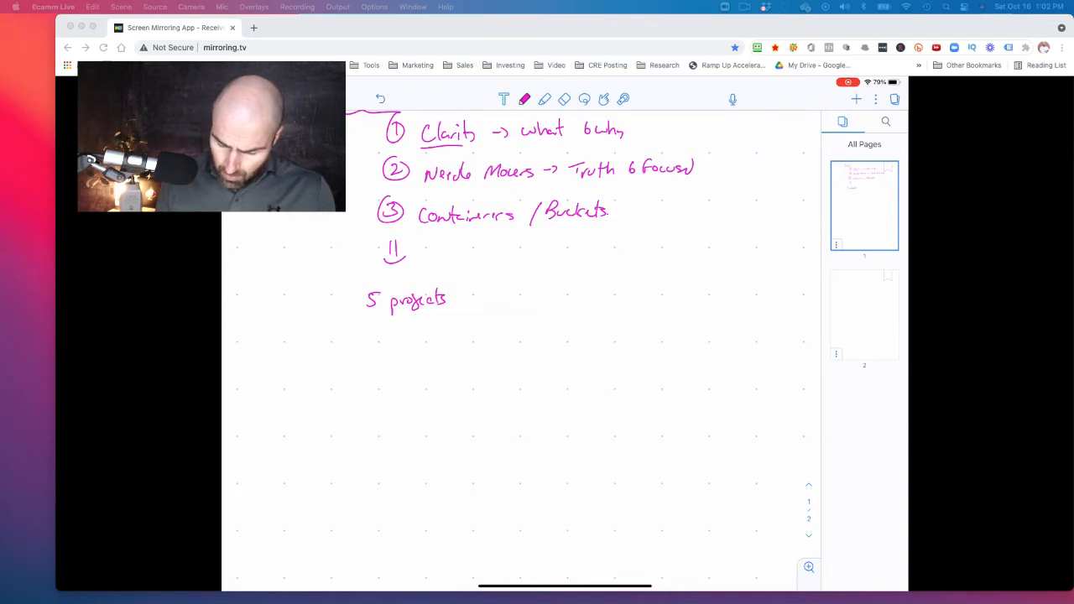
left_click_drag(359, 317, 457, 315)
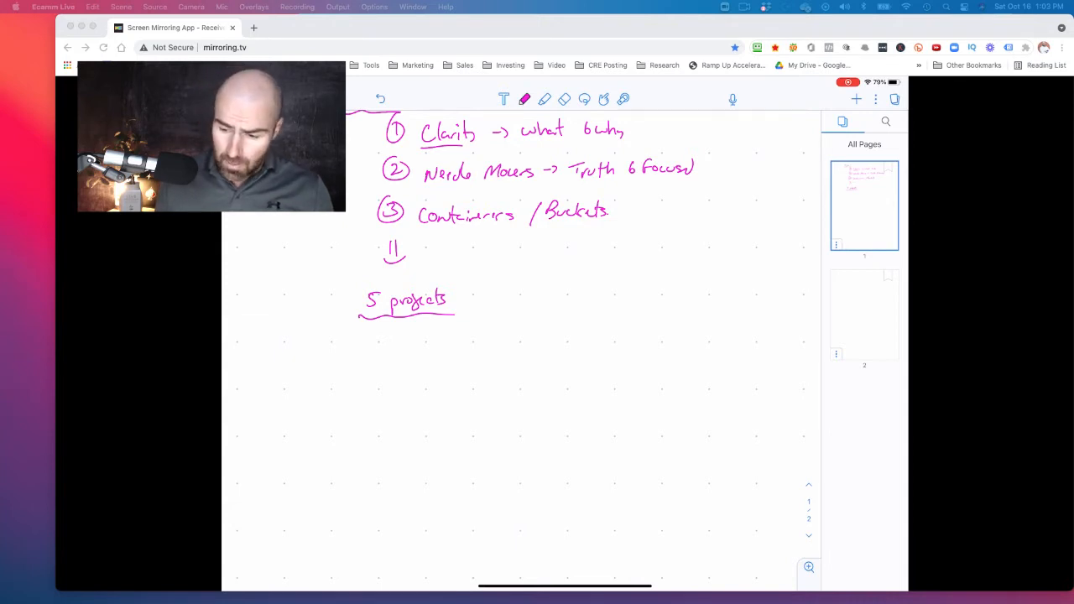
Handwrite item 1 'Clear on what →' with sub-items value add, Asset Classes, Size, Location
scroll("up", 3)
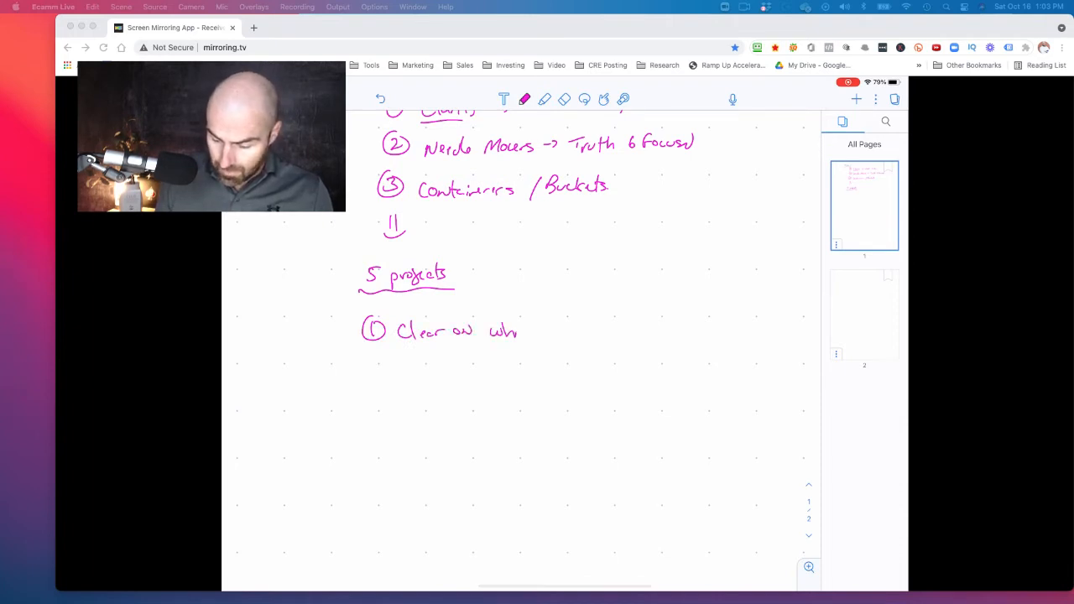
left_click_drag(504, 327, 537, 332)
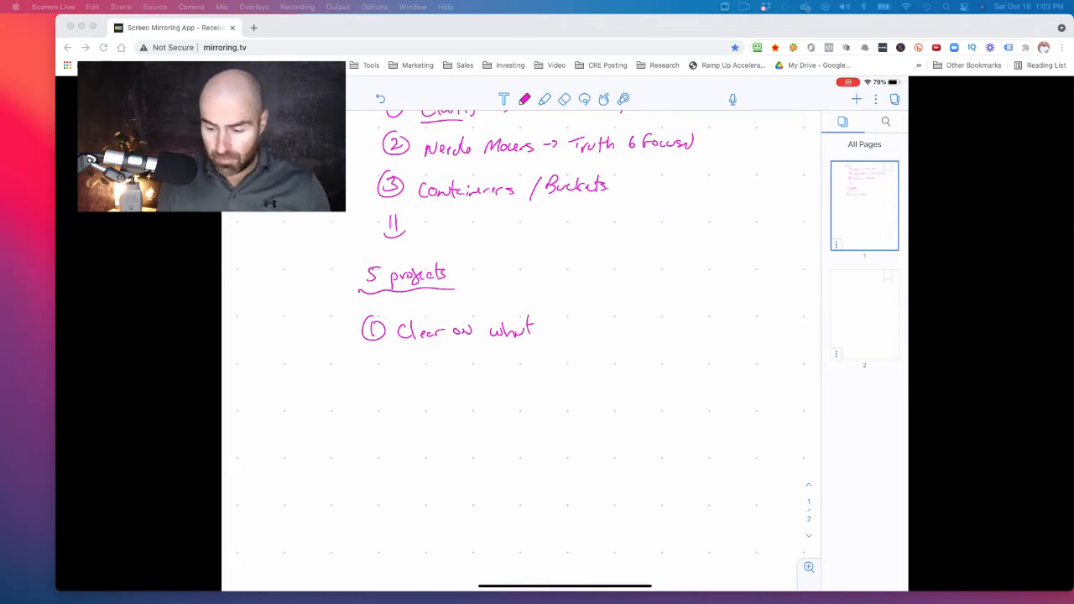
left_click_drag(546, 329, 575, 329)
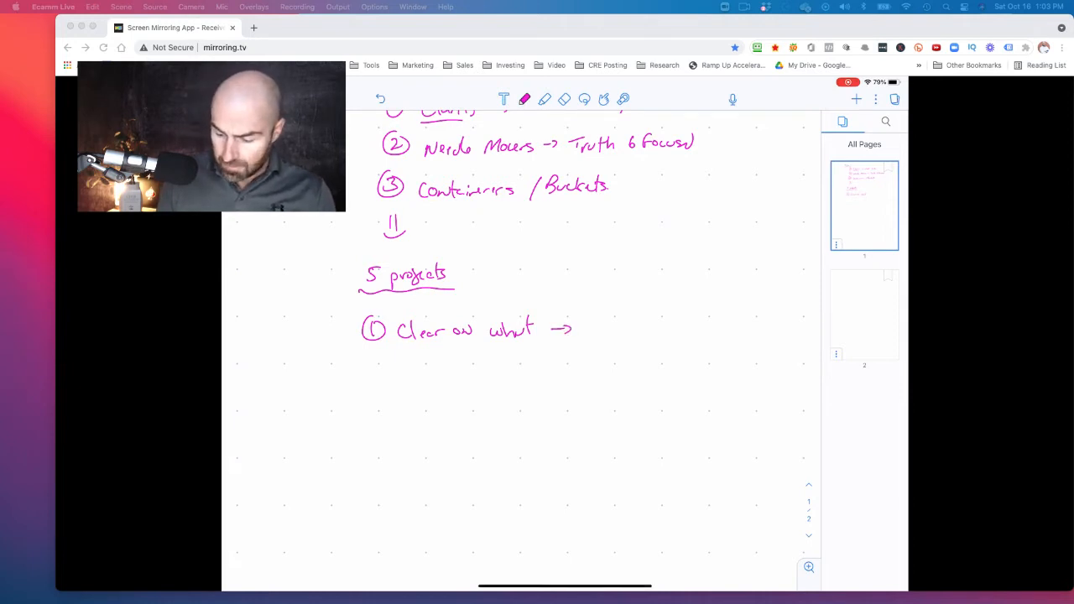
left_click_drag(584, 339, 591, 323)
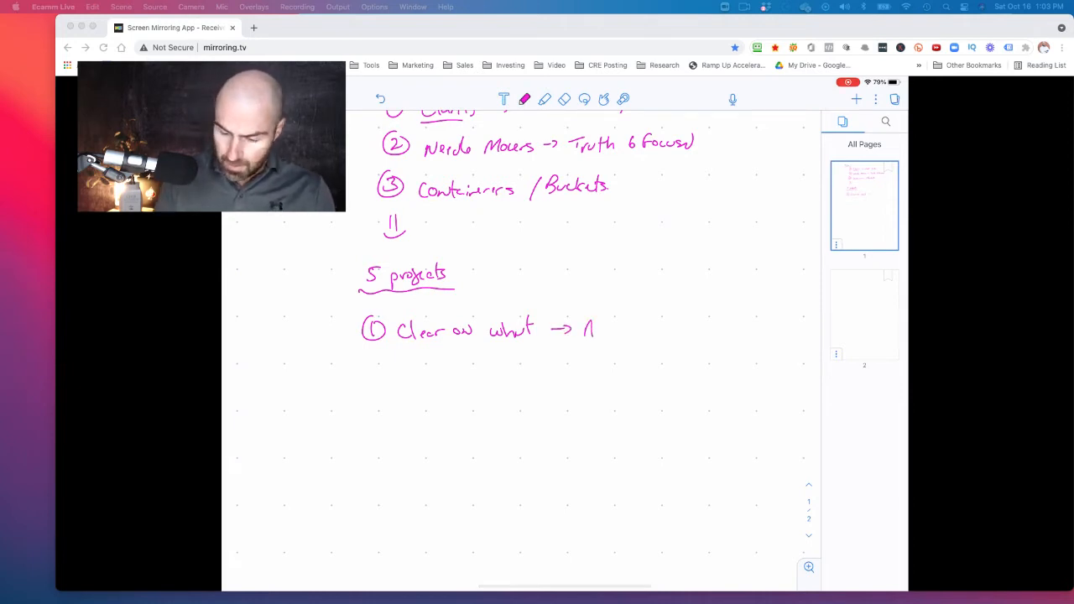
left_click_drag(574, 327, 608, 327)
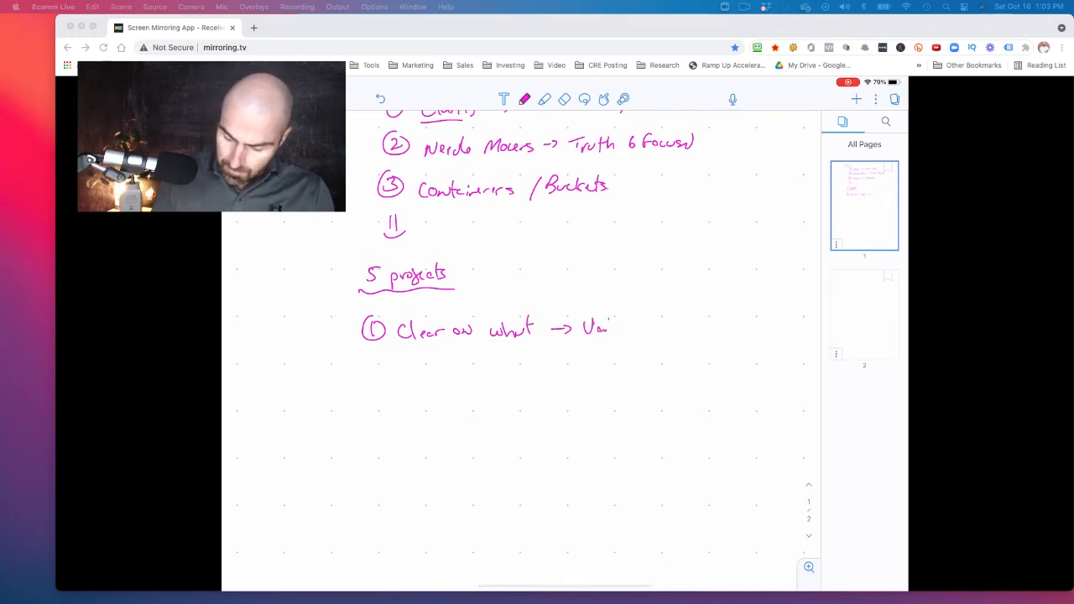
left_click_drag(587, 328, 671, 322)
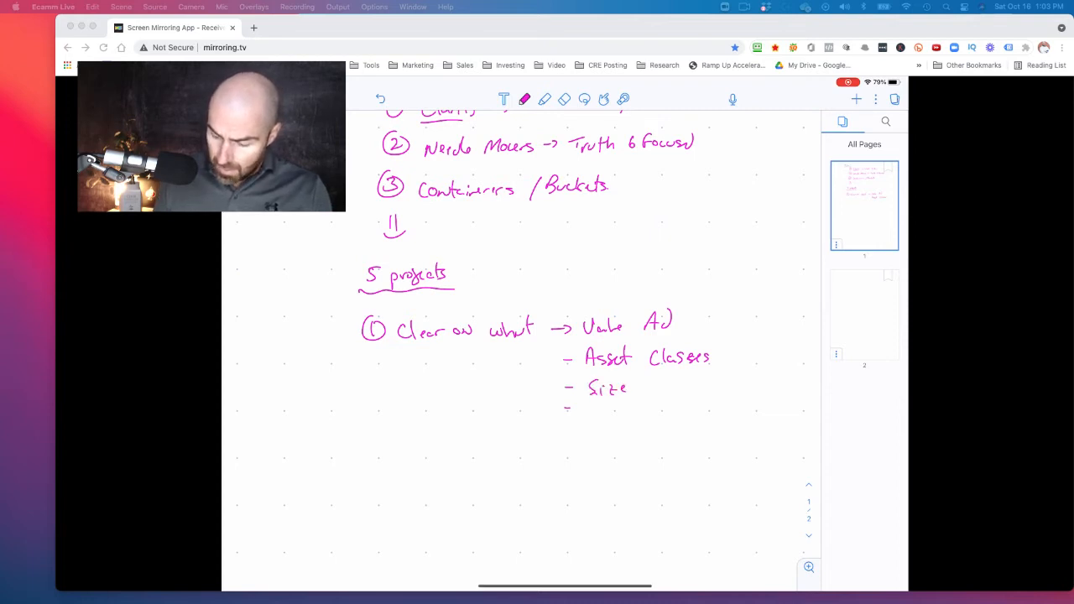
left_click_drag(590, 413, 646, 413)
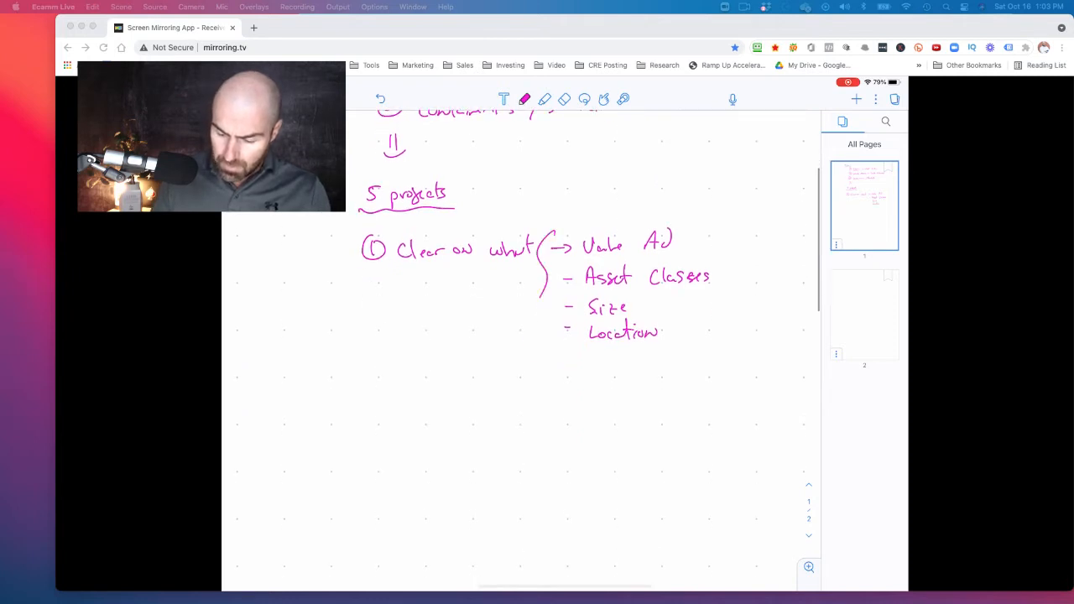
Draw braces on both sides of the Clear on what sub-items
left_click_drag(718, 227, 688, 386)
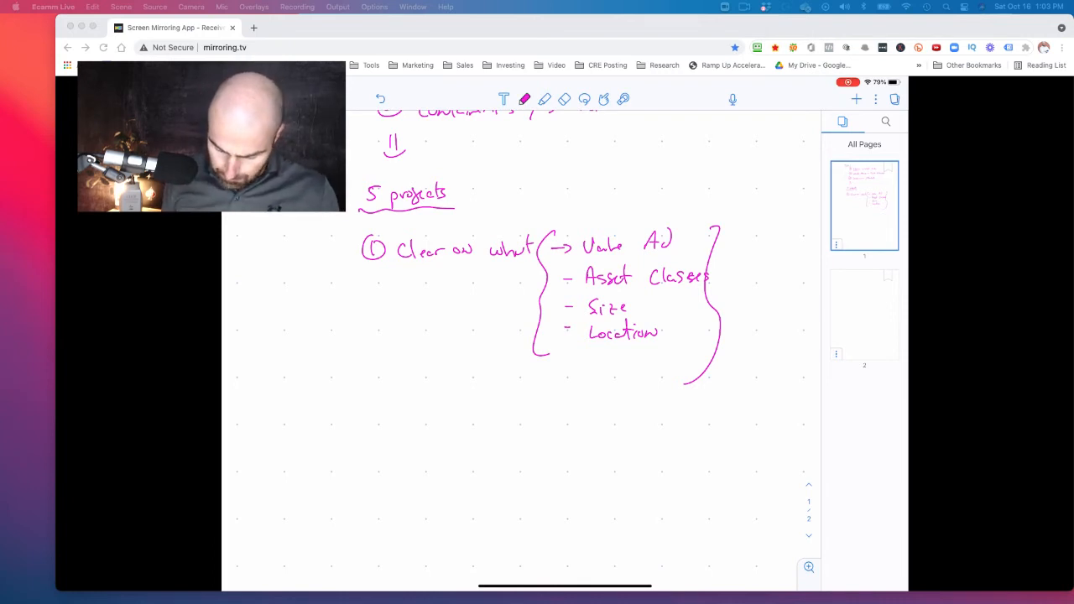
left_click_drag(360, 395, 389, 411)
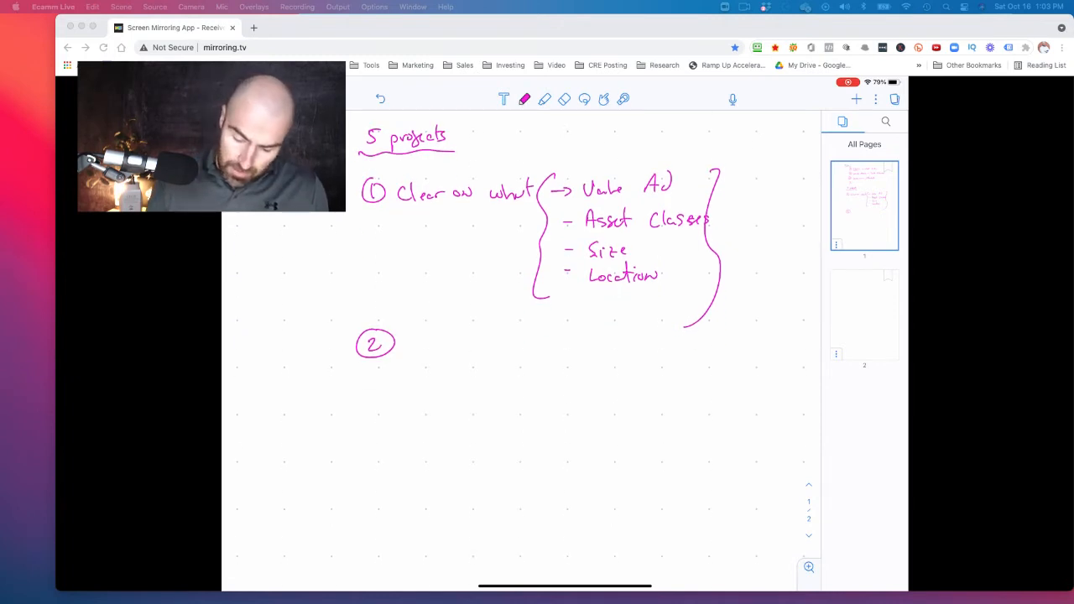
Handwrite item 2 Needle Movers with Finding Deals, Sellers Direct and item B Making Offers
left_click(524, 99)
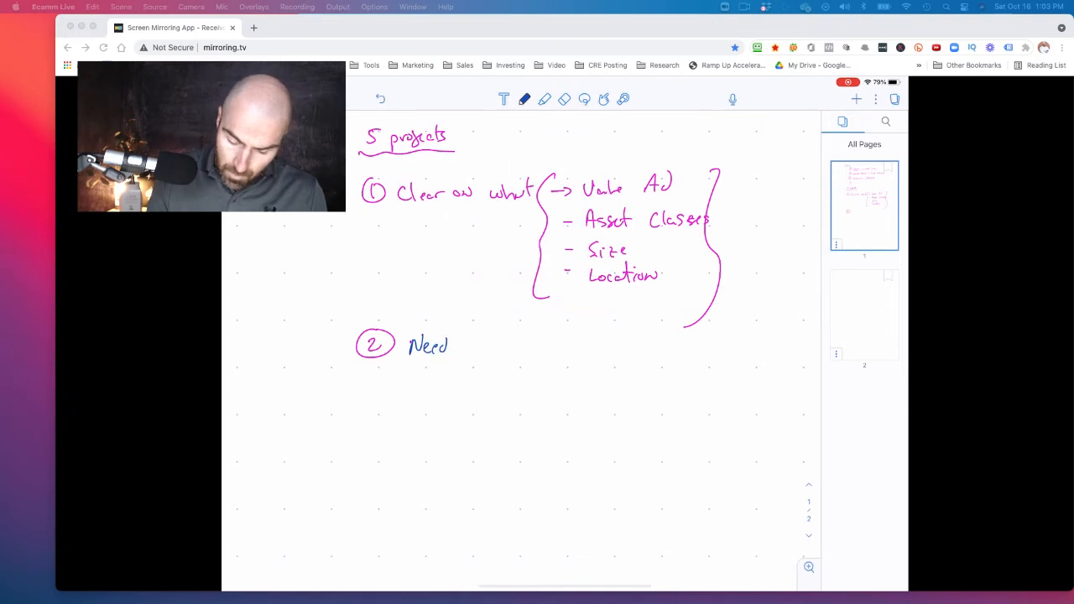
left_click_drag(470, 343, 534, 343)
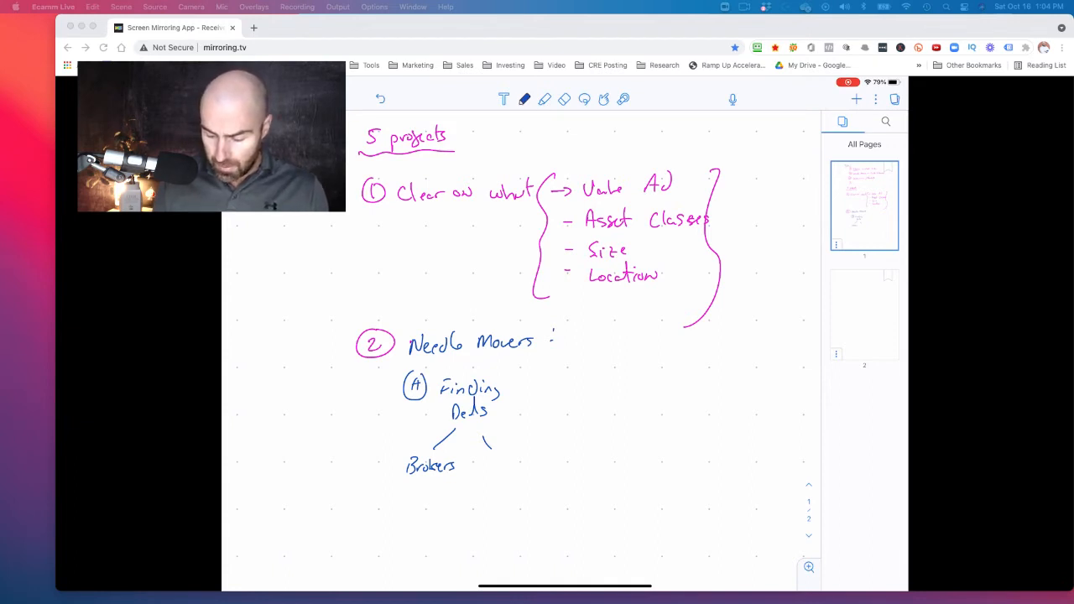
left_click_drag(486, 456, 534, 487)
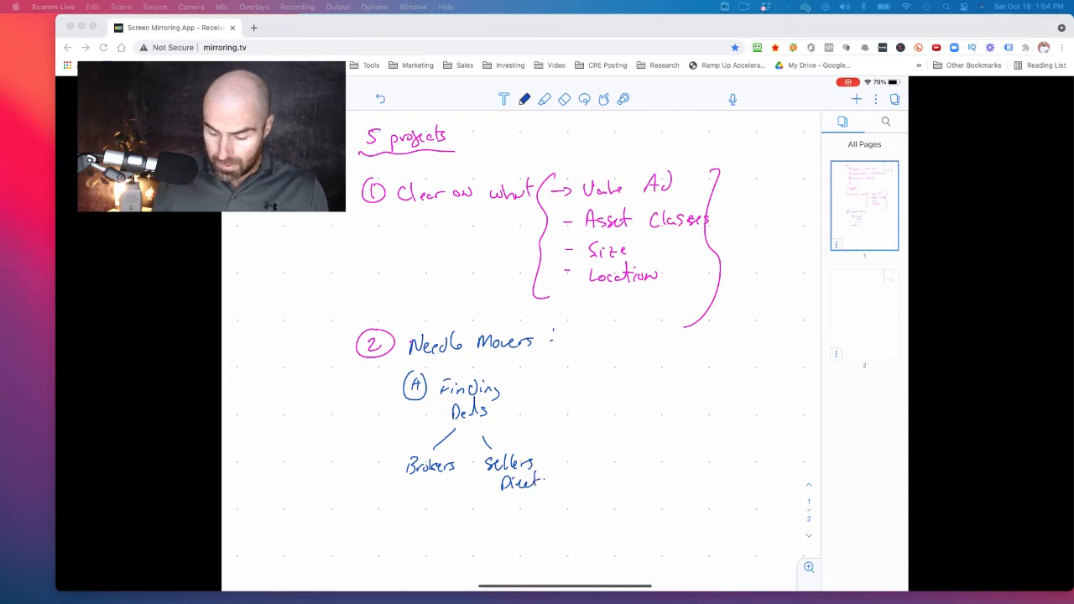
left_click_drag(584, 373, 608, 395)
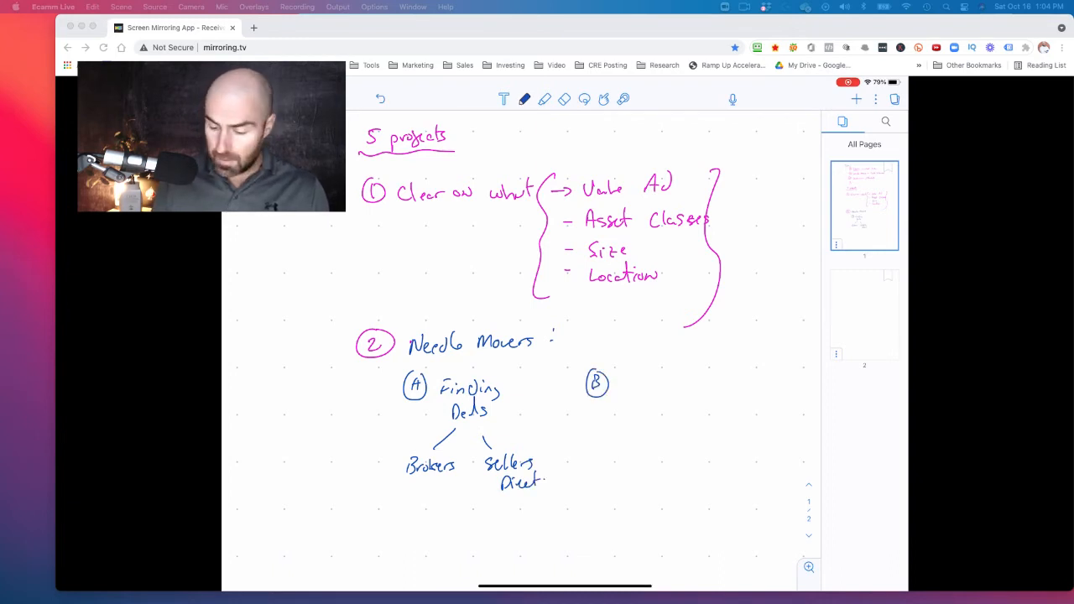
type("Making")
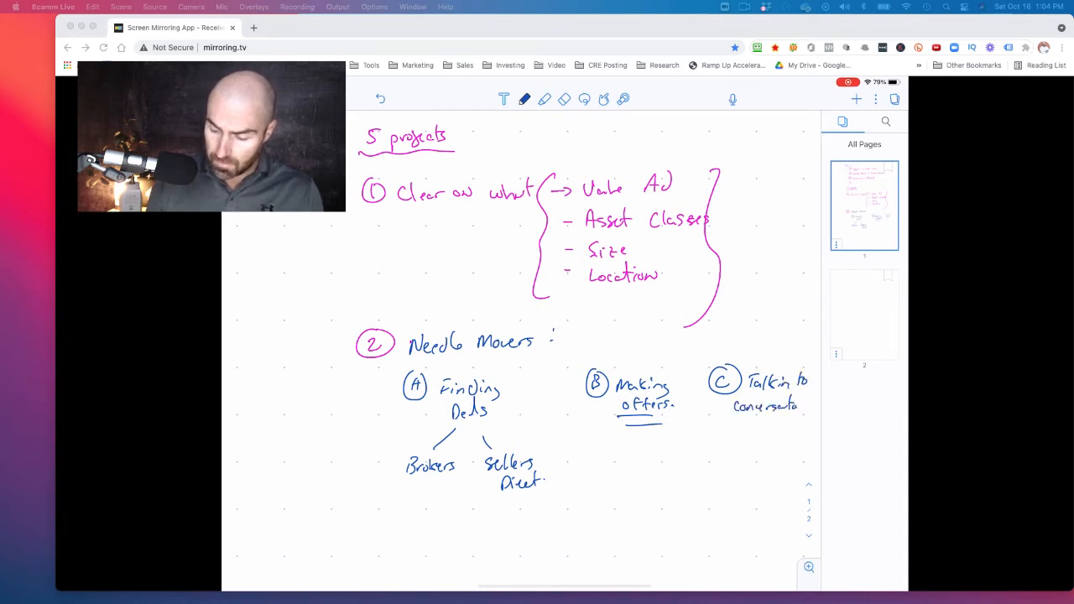
Add Investors under item C and bracket the Needle Movers section with a 1–10 scale note
left_click_drag(747, 423, 781, 428)
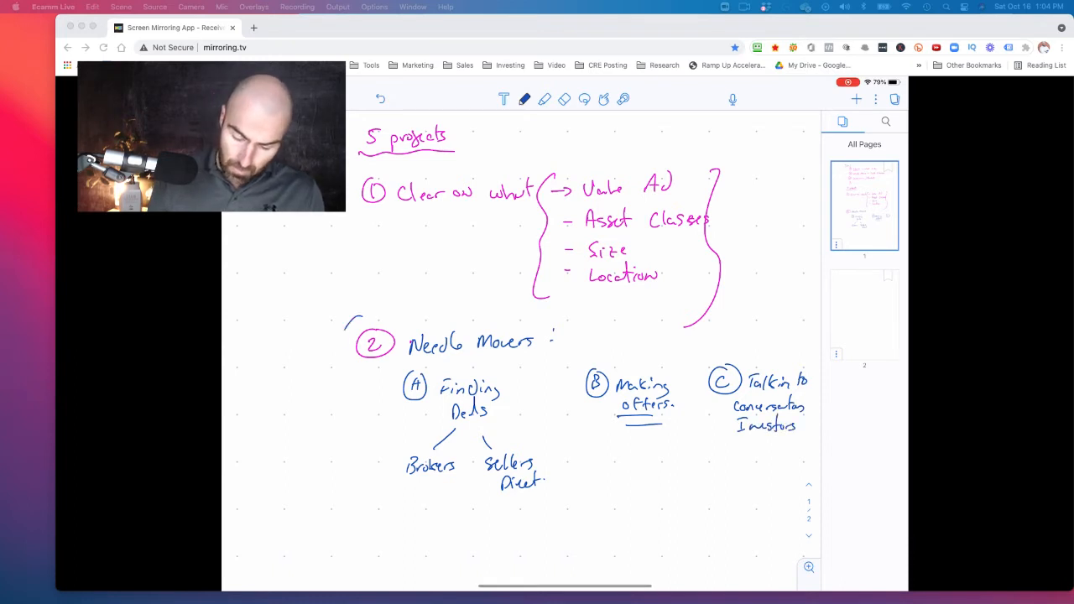
left_click_drag(360, 327, 366, 490)
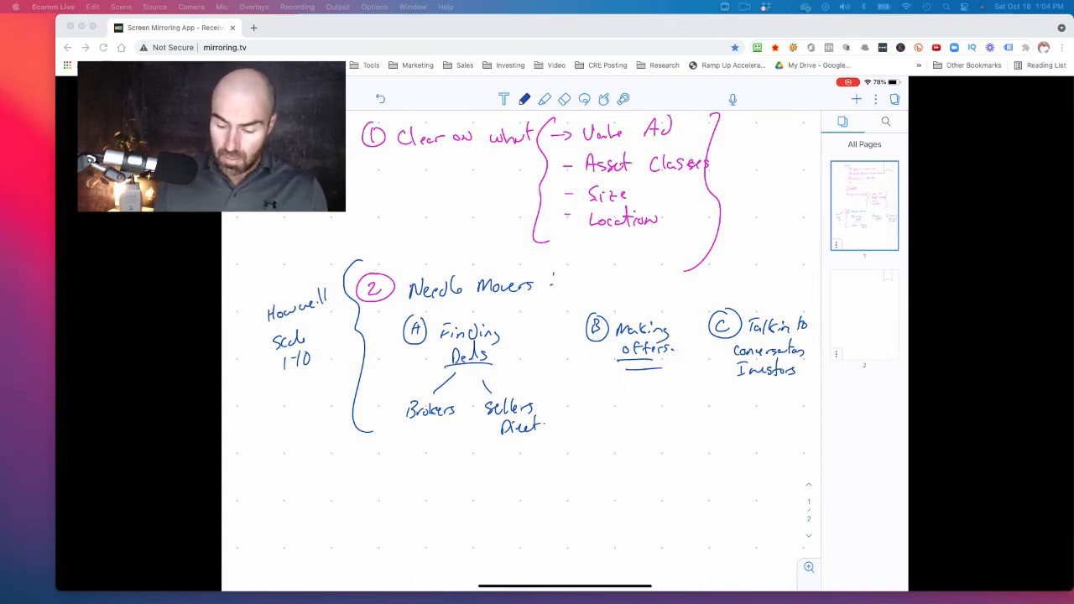
Add a # placeholder under Finding Deals for the Measure row
scroll("down", 3)
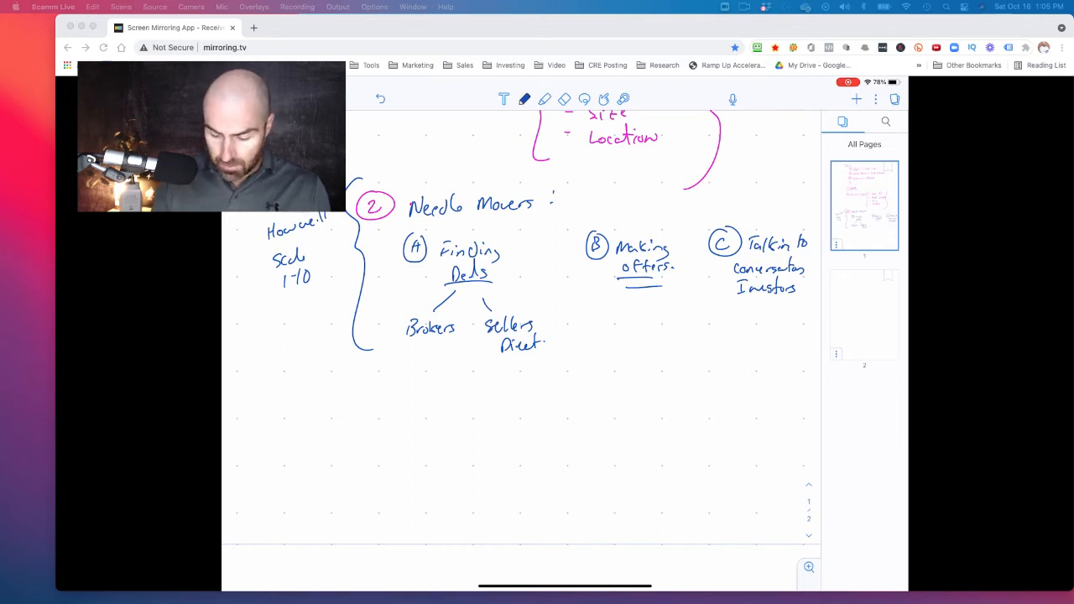
left_click_drag(426, 373, 435, 389)
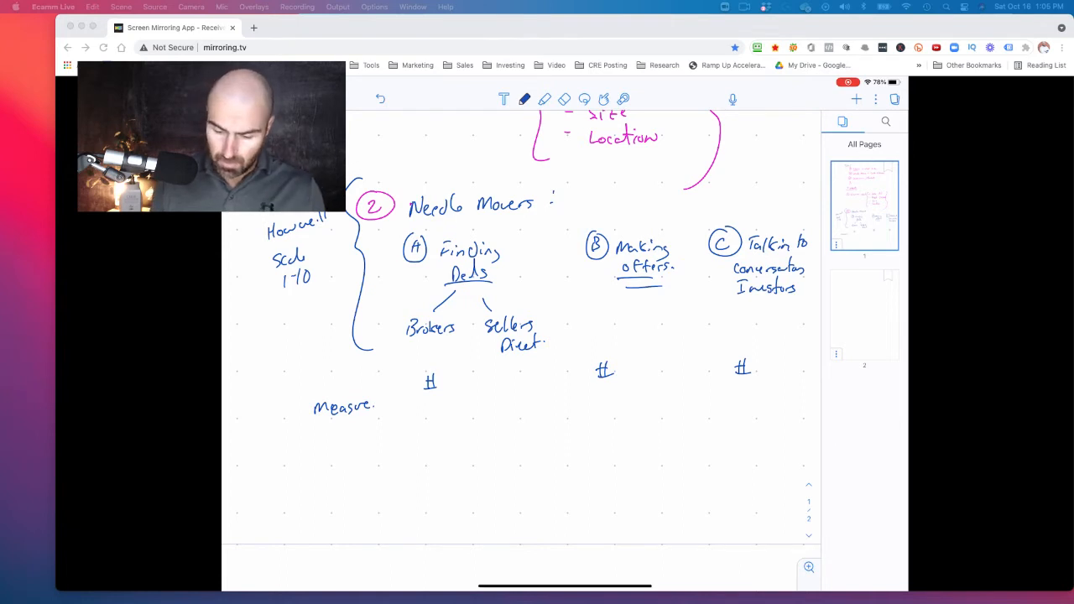
scroll("up", 3)
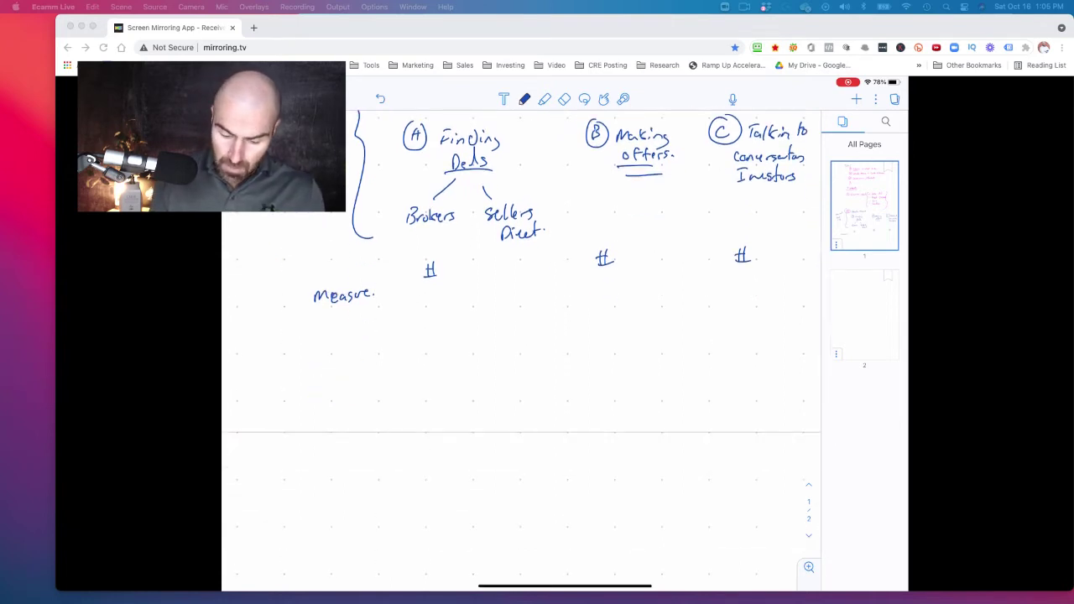
Handwrite '3 Containers:', draw three grey bucket shapes and switch the pen to orange
left_click_drag(322, 332, 386, 336)
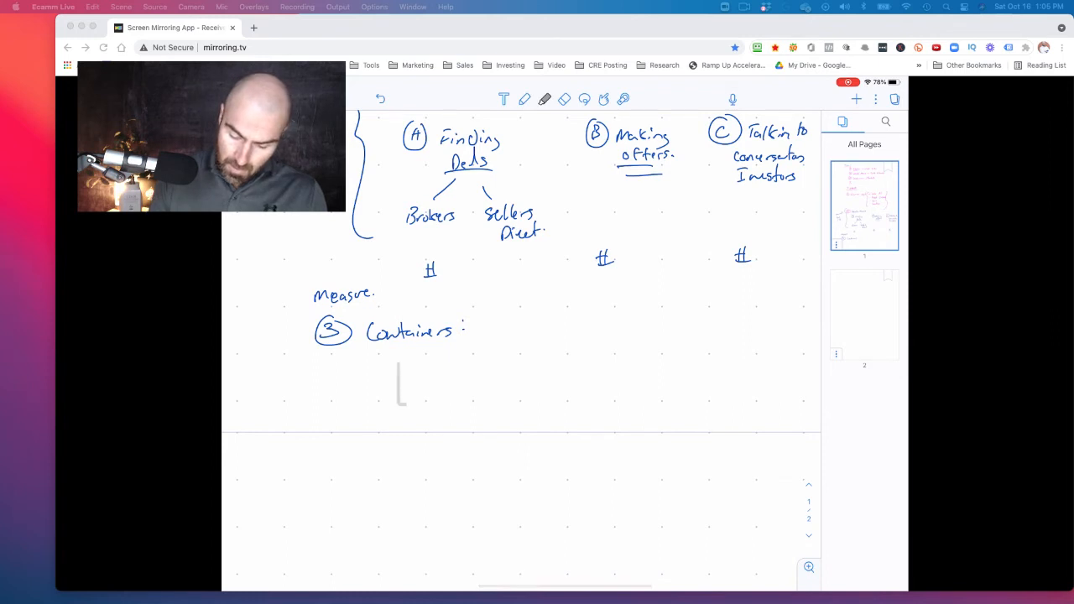
left_click_drag(399, 369, 587, 408)
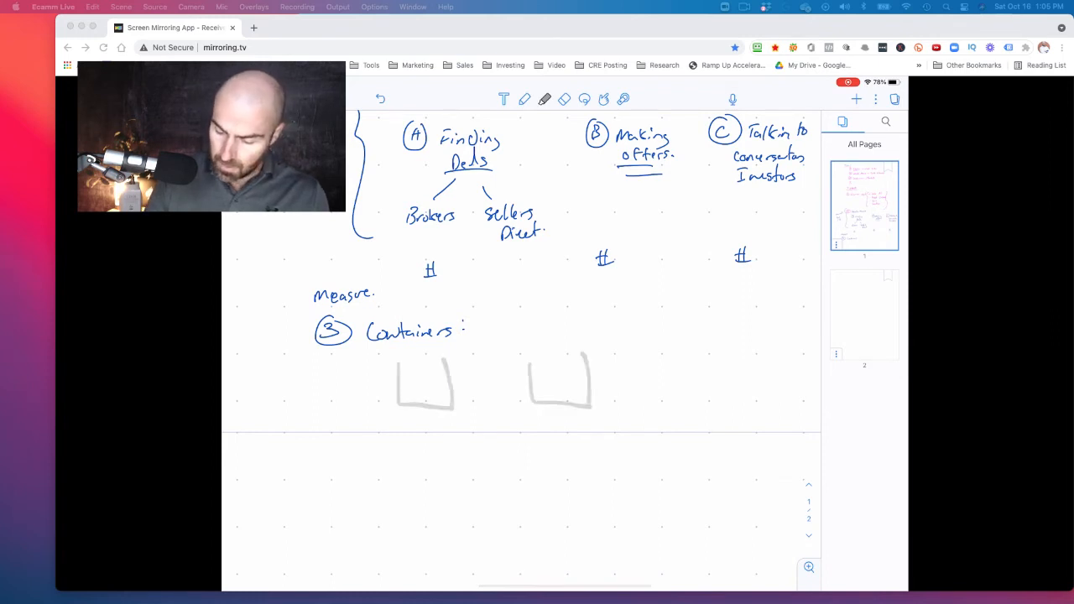
left_click(544, 99)
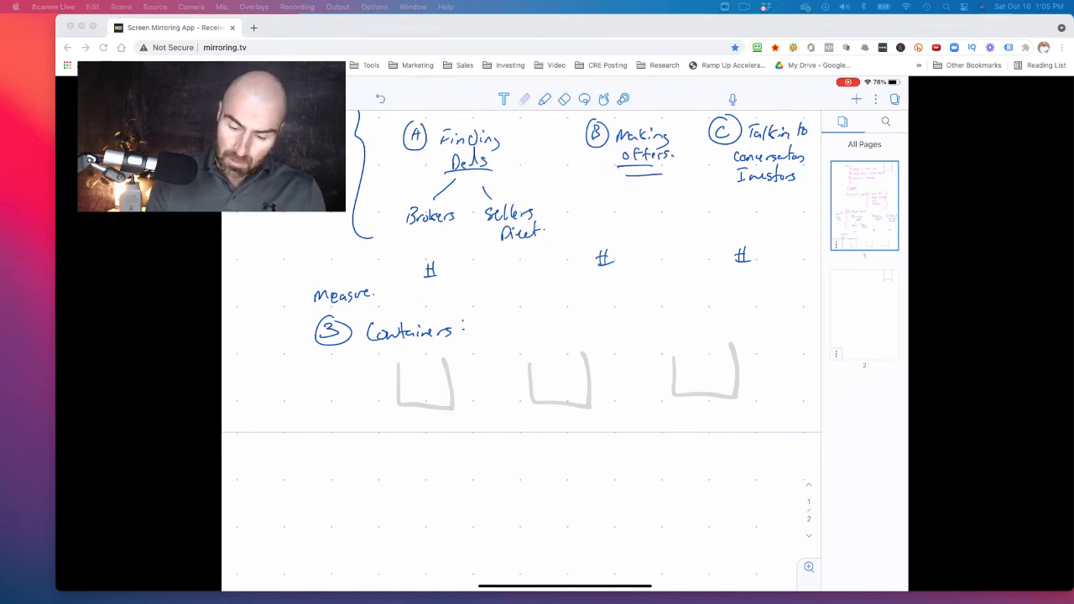
left_click(523, 99)
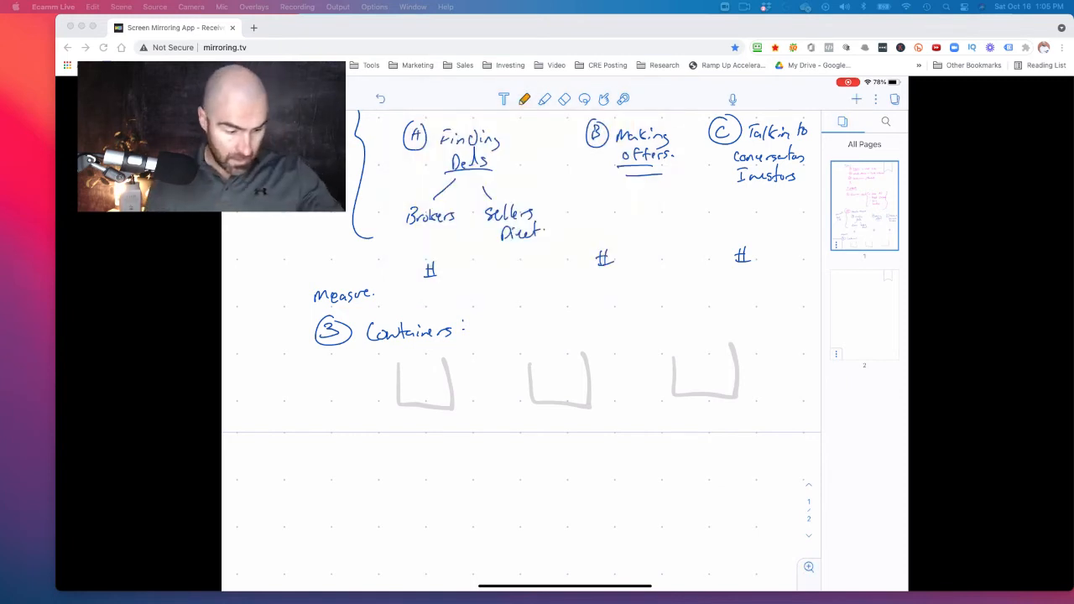
scroll("down", 3)
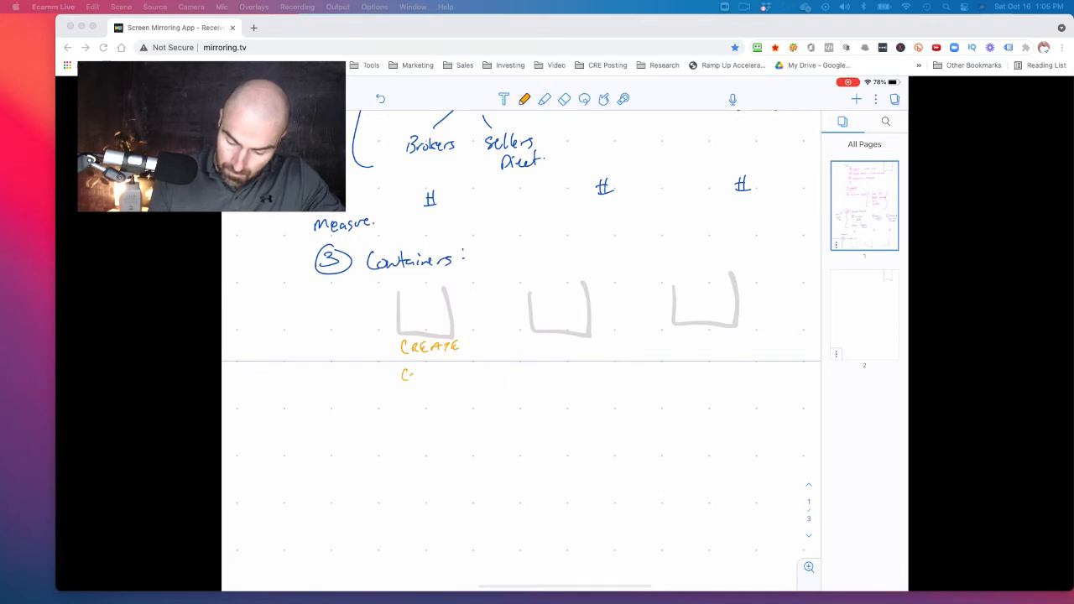
Label the buckets in orange, add a podcast bullet under Create Content and an arrow to Finding Deals
type("Context")
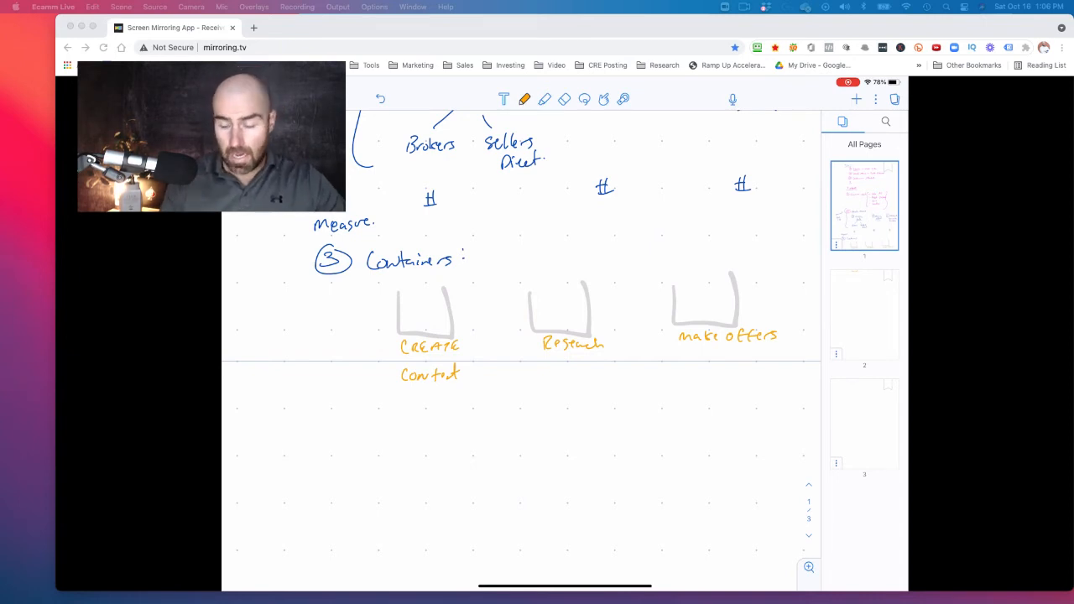
left_click_drag(406, 394, 407, 419)
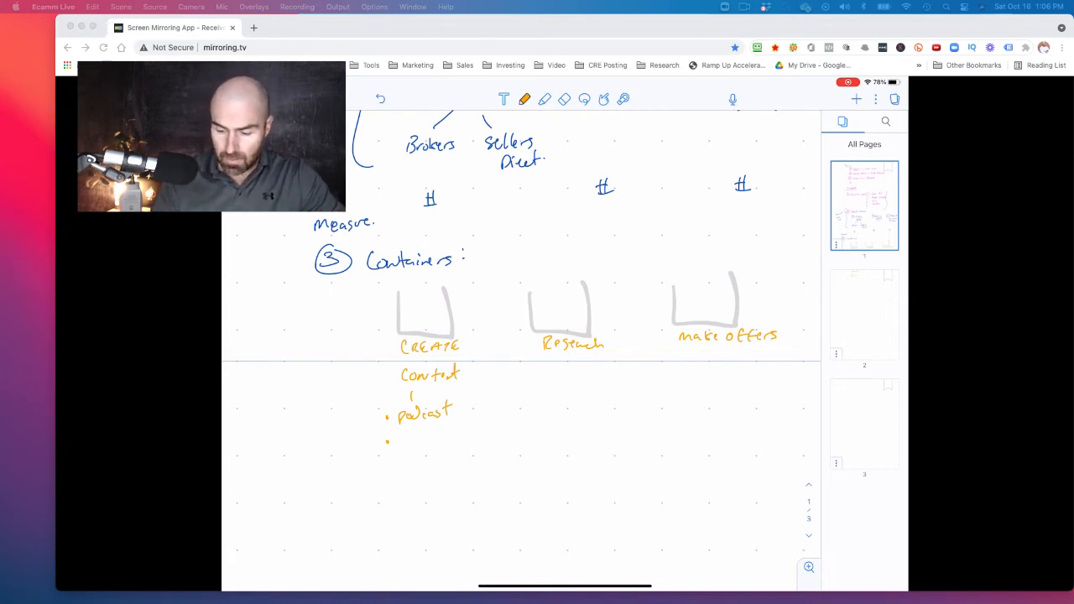
left_click_drag(557, 282, 561, 300)
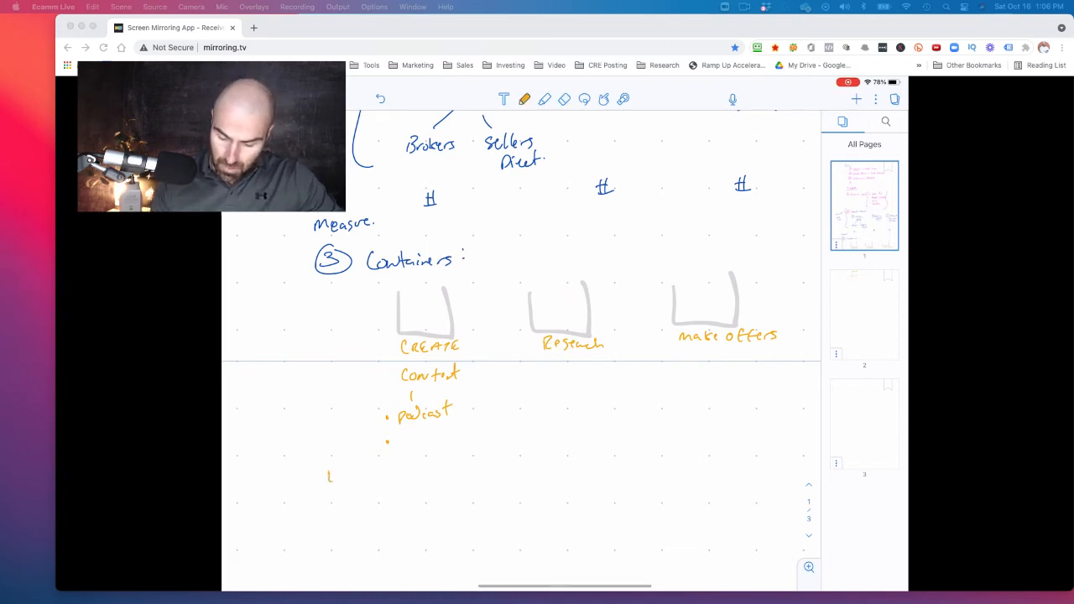
scroll("down", 3)
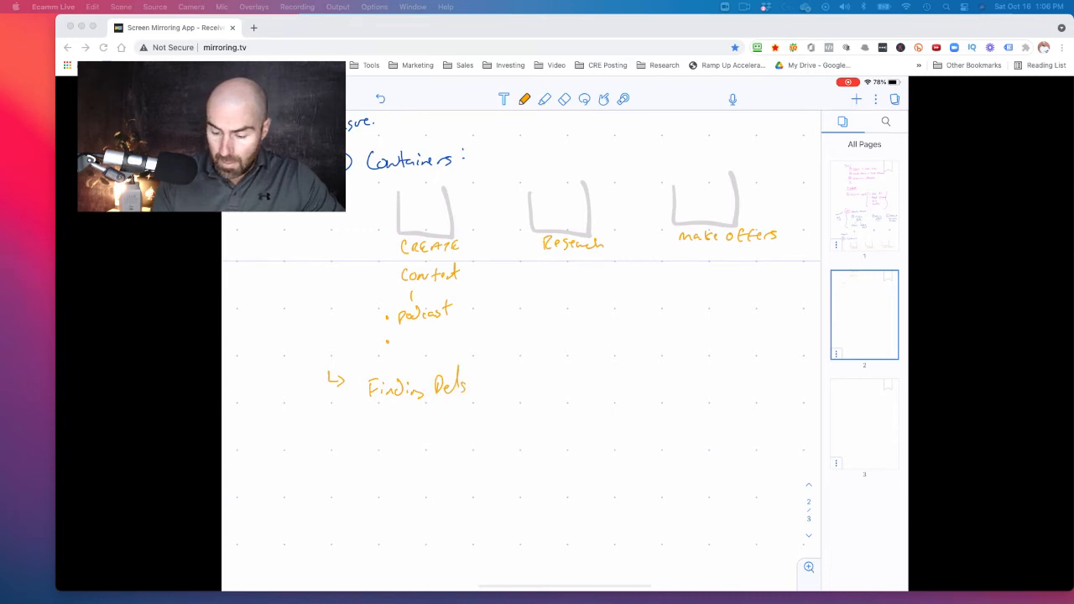
Write Raising $ beside Finding Deals and draw a curved arrow from content to Finding Deals
left_click_drag(512, 384, 551, 389)
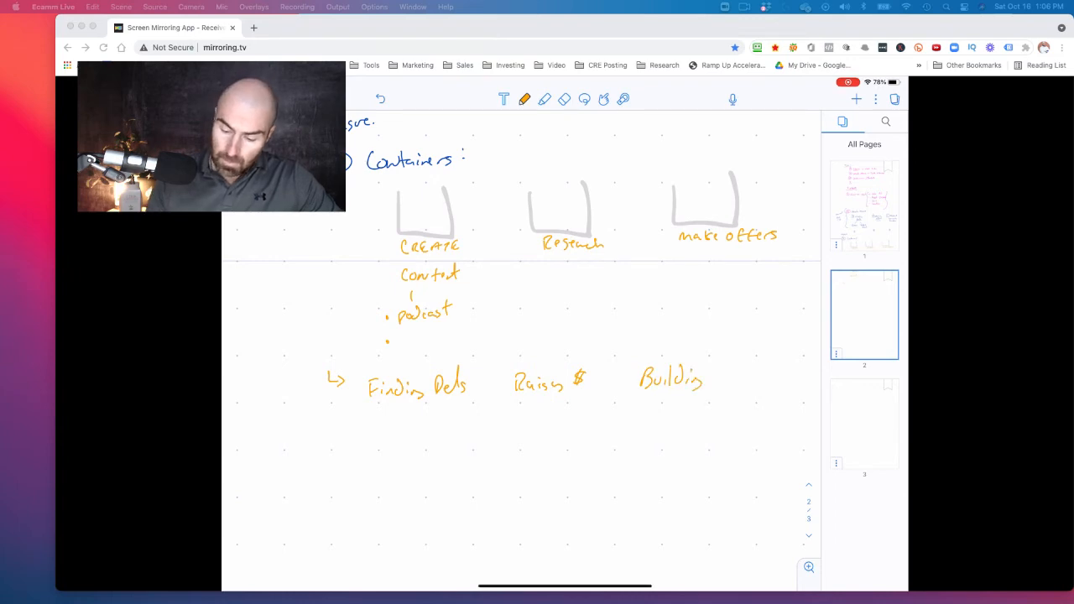
scroll("up", 3)
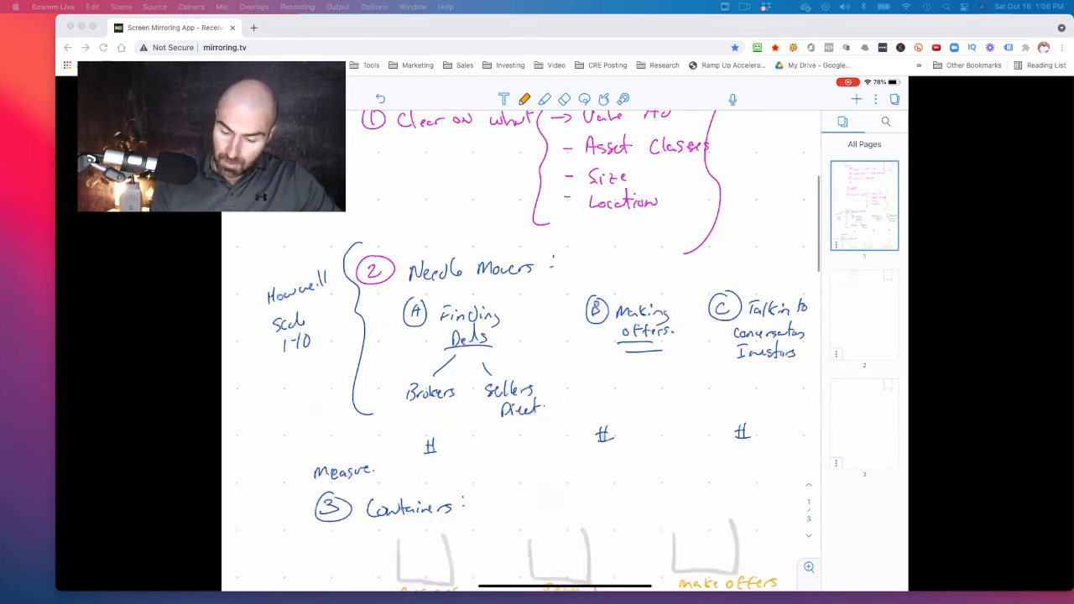
scroll("down", 3)
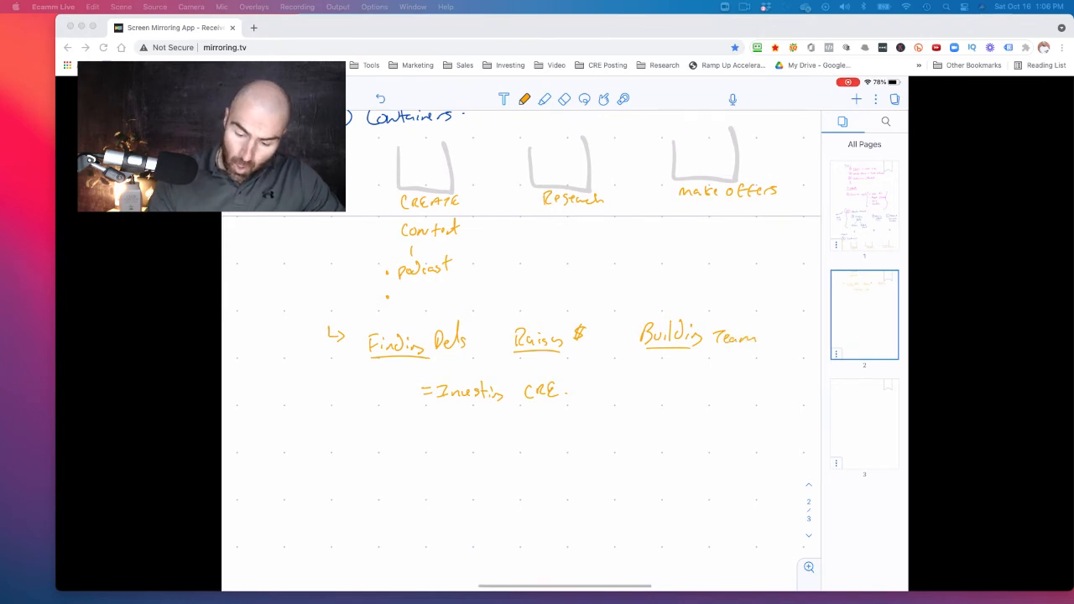
left_click_drag(377, 235, 353, 311)
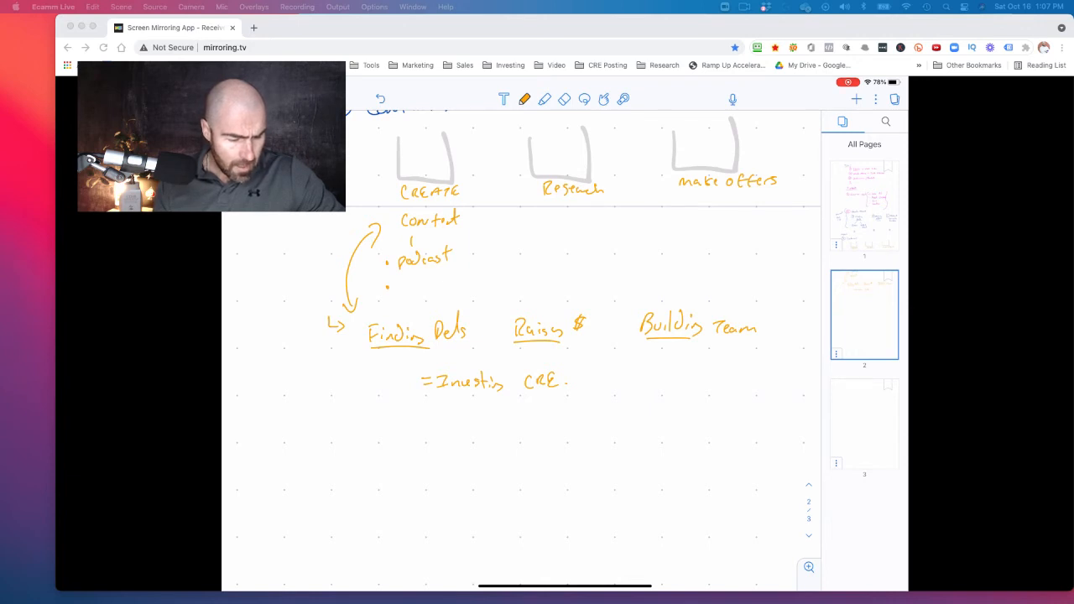
Box Finding Deals and Making offers in orange and start the 'Summarize' heading below
scroll("up", 3)
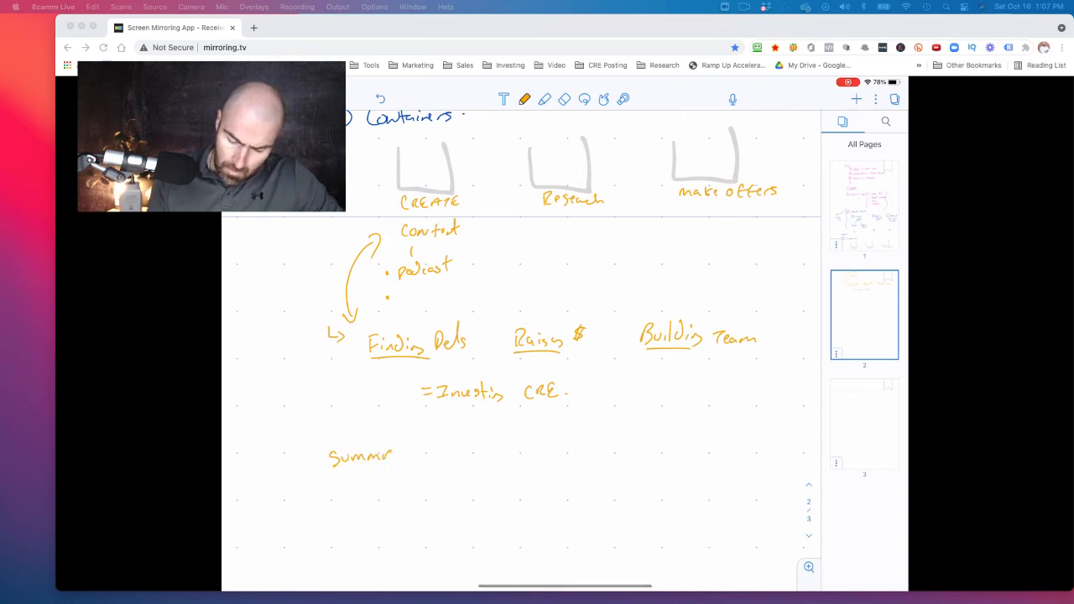
type("rize")
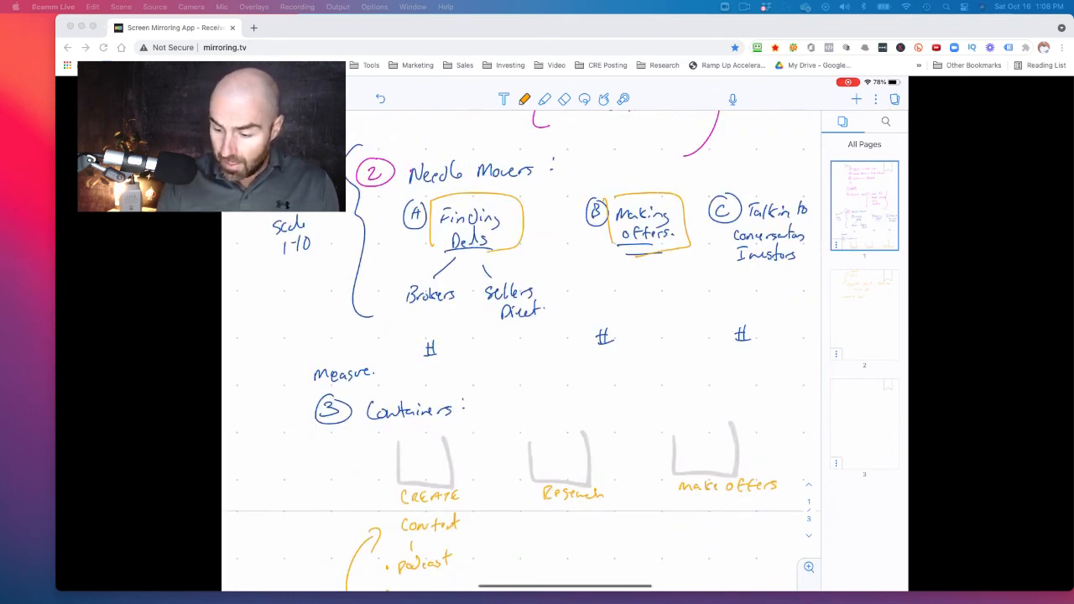
Box Talking to Investors in orange and write 'Summarize Goal ->' with 1 Clarity, 2, 3 numbered
left_click_drag(713, 198, 806, 277)
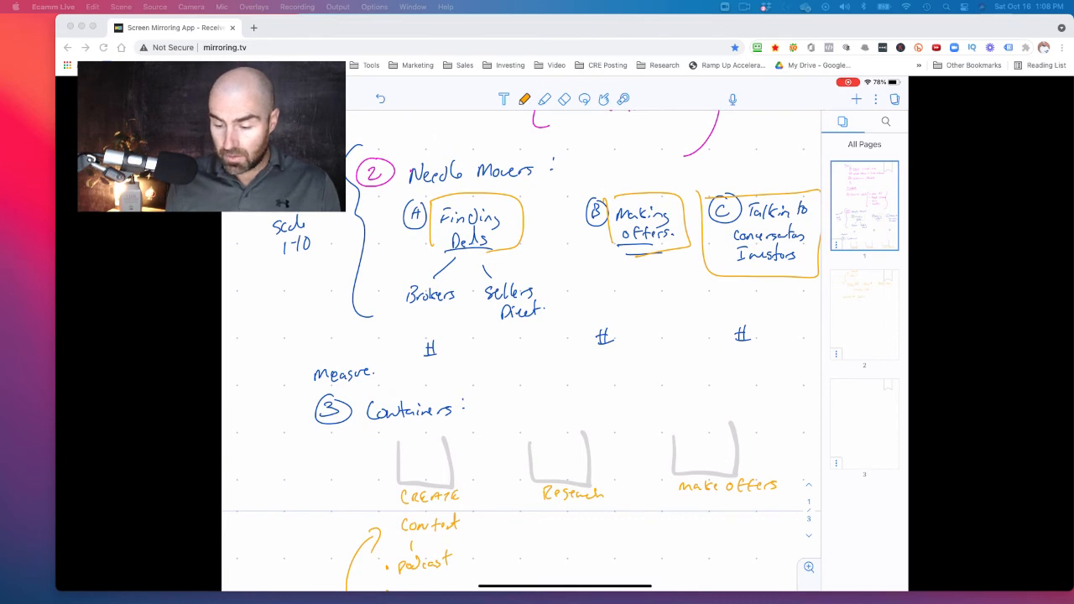
scroll("down", 3)
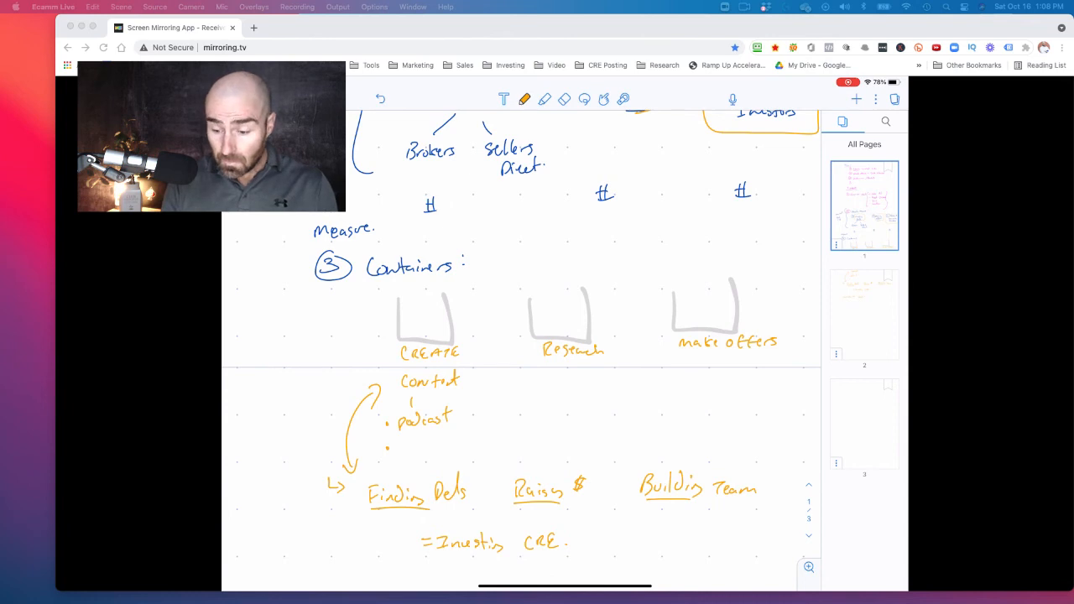
scroll("down", 3)
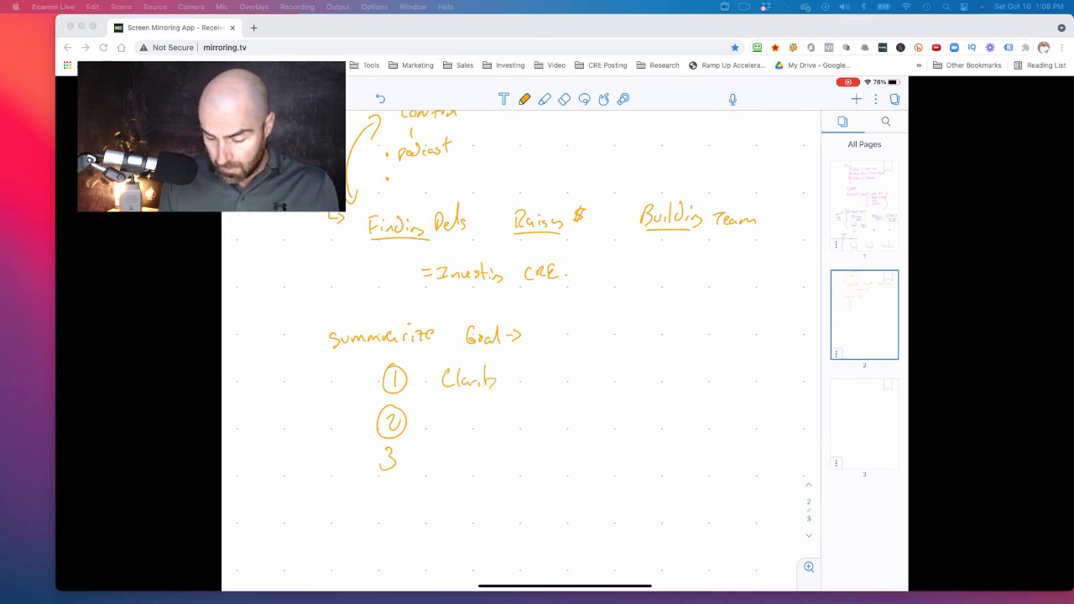
Write 'N. Movers' as item 2 and 'Containers Bucket' as item 3 of the summary
left_click_drag(437, 423, 496, 423)
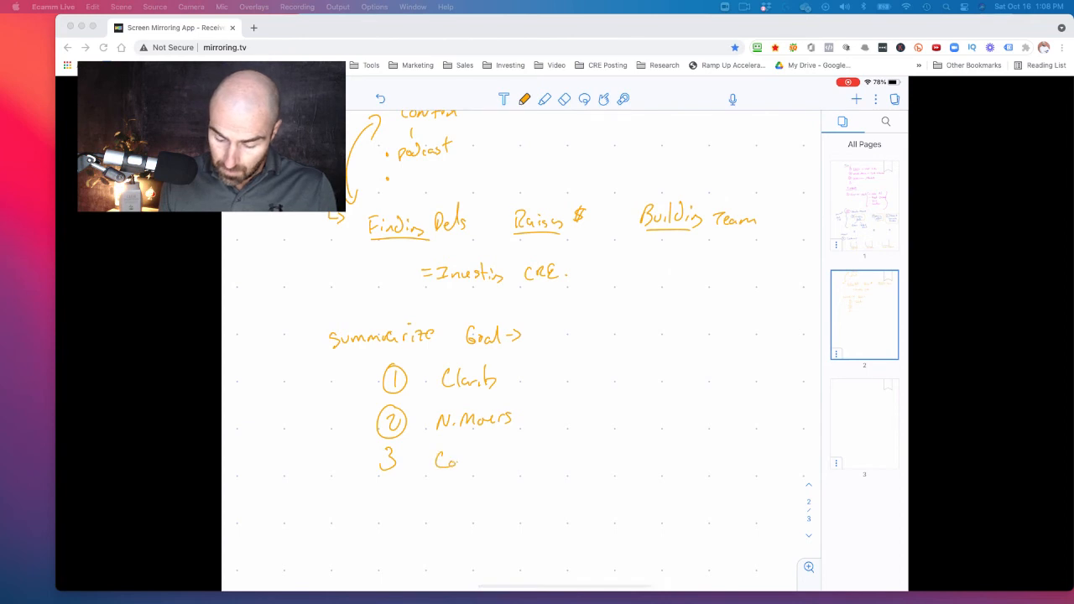
left_click_drag(436, 460, 507, 460)
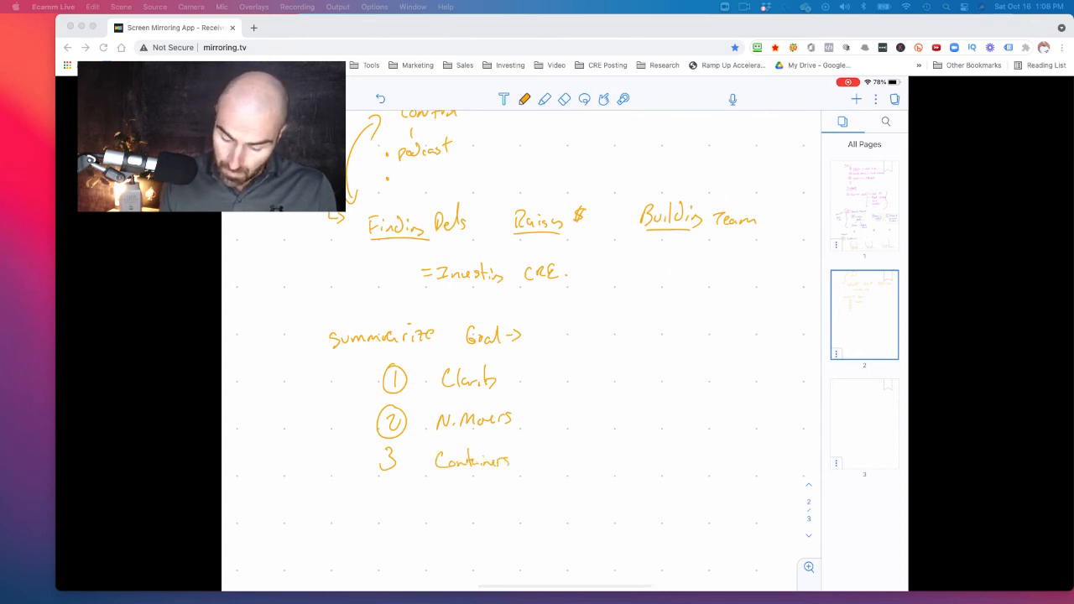
left_click_drag(529, 460, 579, 460)
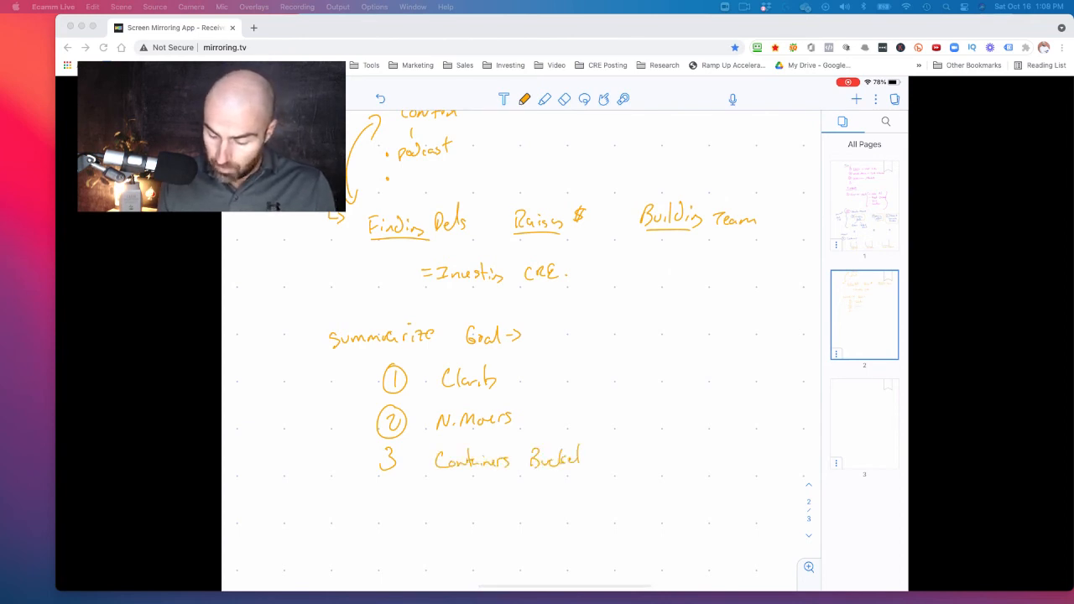
Label the summary list 'Framework' on the left and bracket it with 'Lens'
left_click_drag(618, 344, 618, 479)
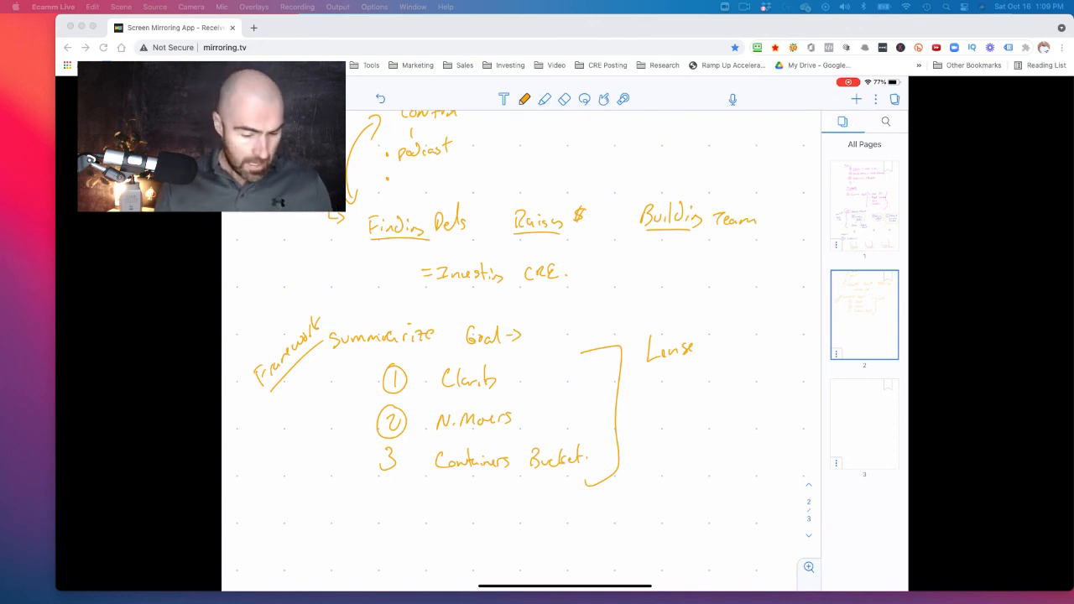
scroll("down", 3)
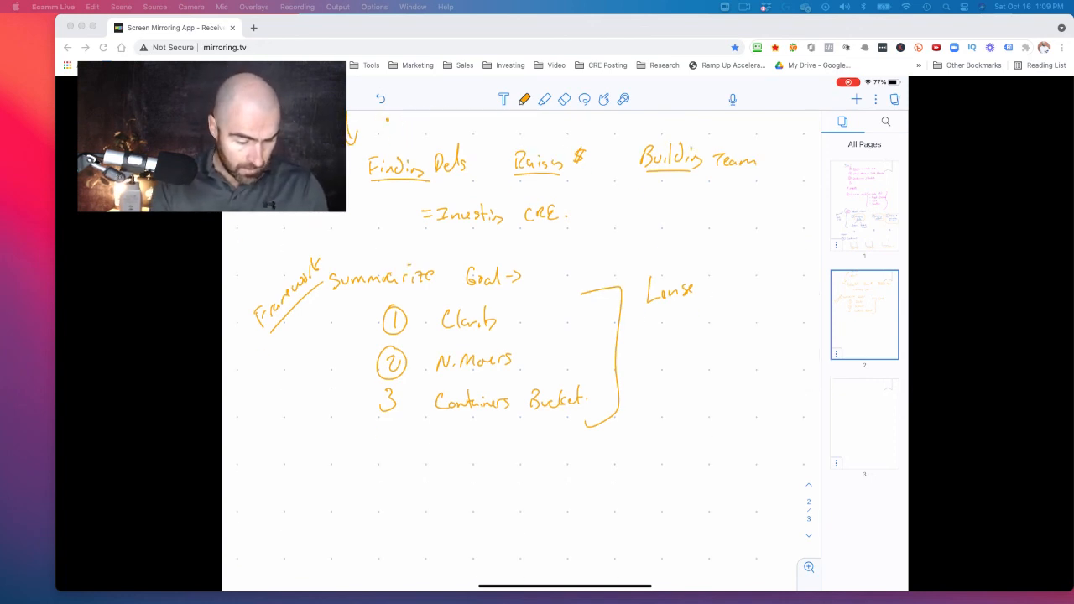